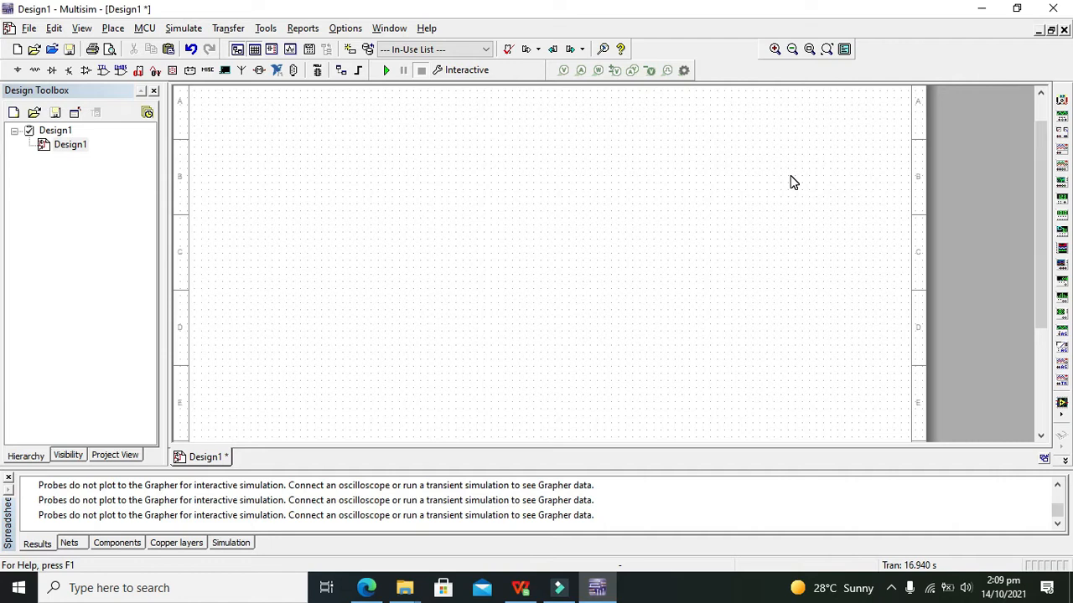
mouse_move(54, 47)
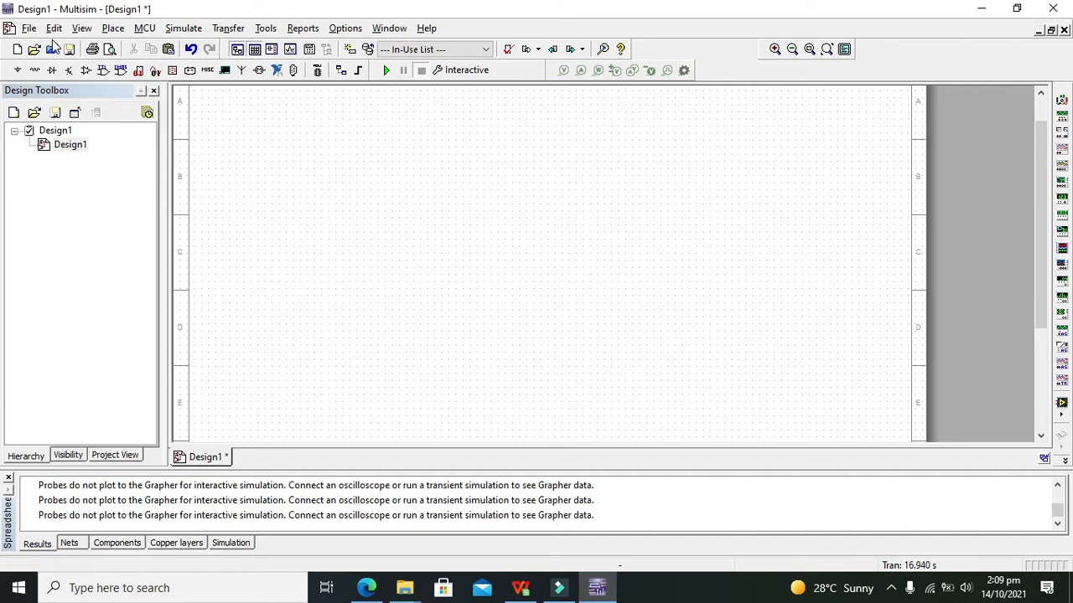
mouse_move(103, 70)
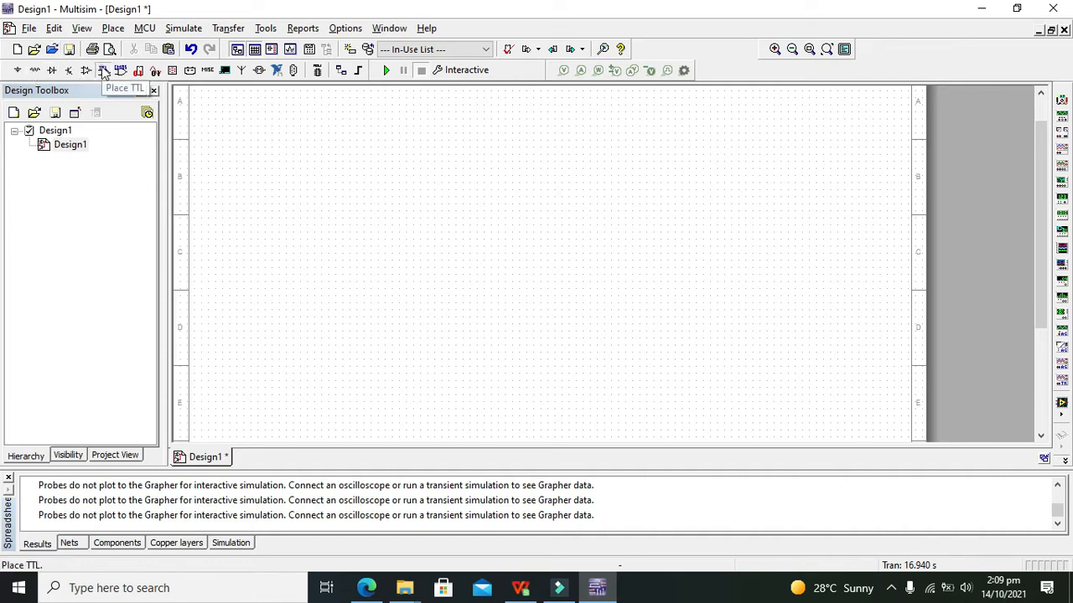
Pick the 74LS386N quad XOR gate from the TTL library for placement as U1A and U2A.
click(104, 71)
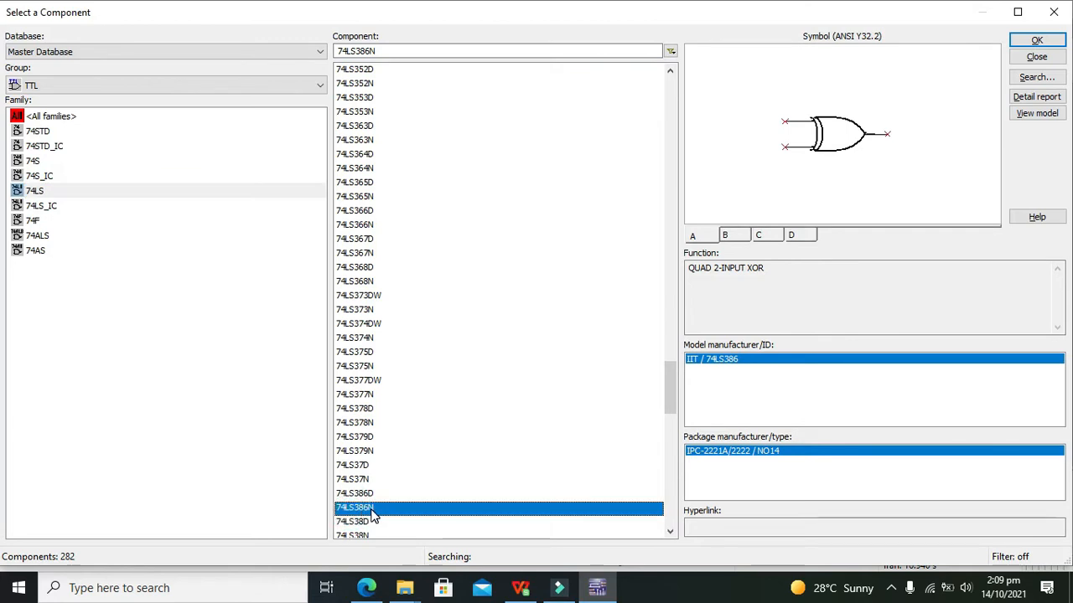
click(1035, 40)
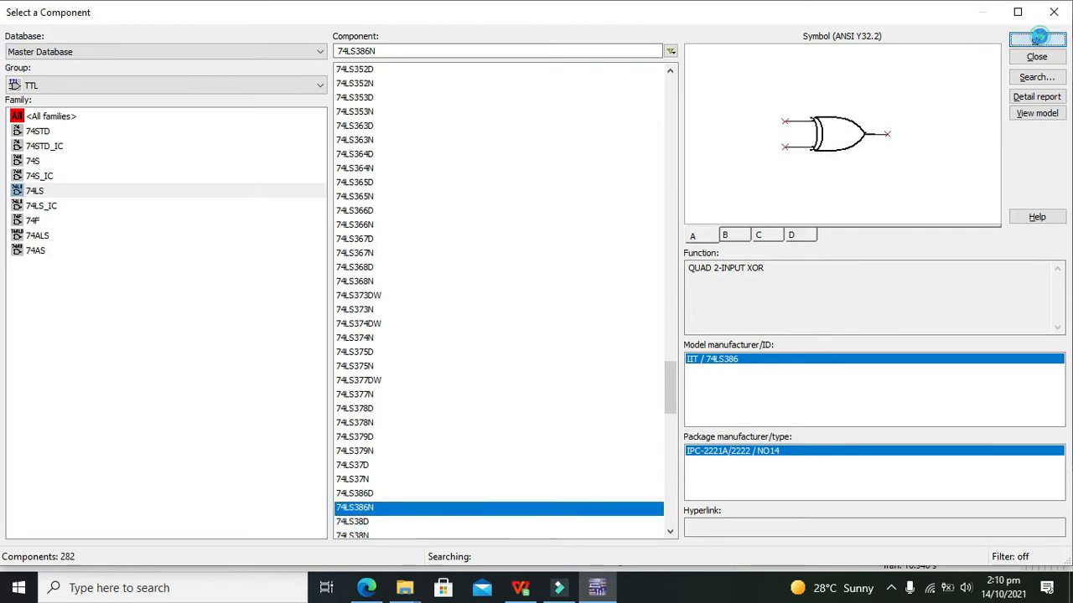
click(1035, 57)
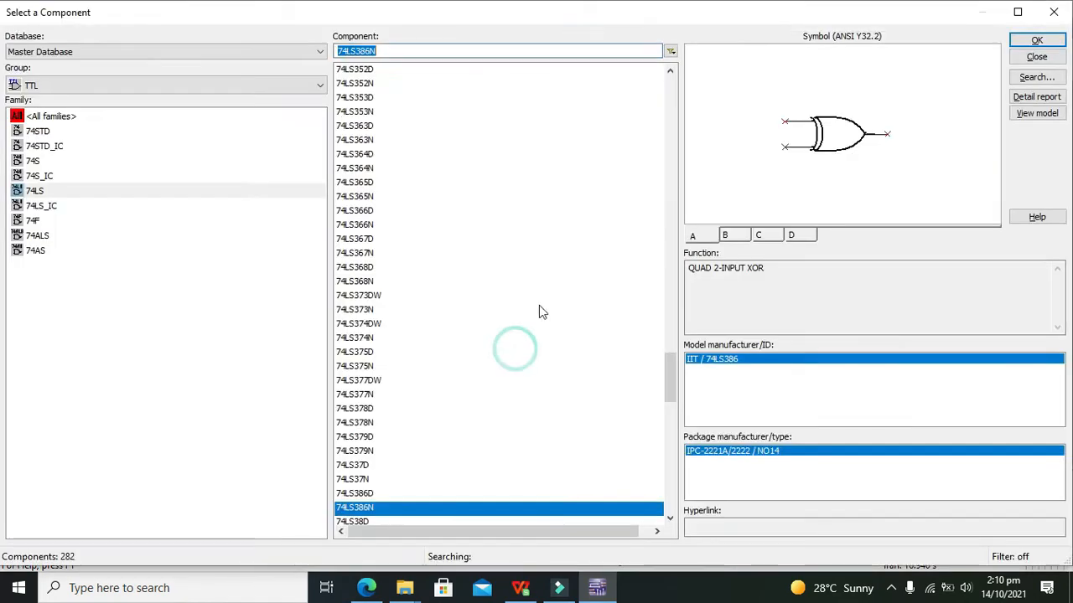
mouse_move(510, 31)
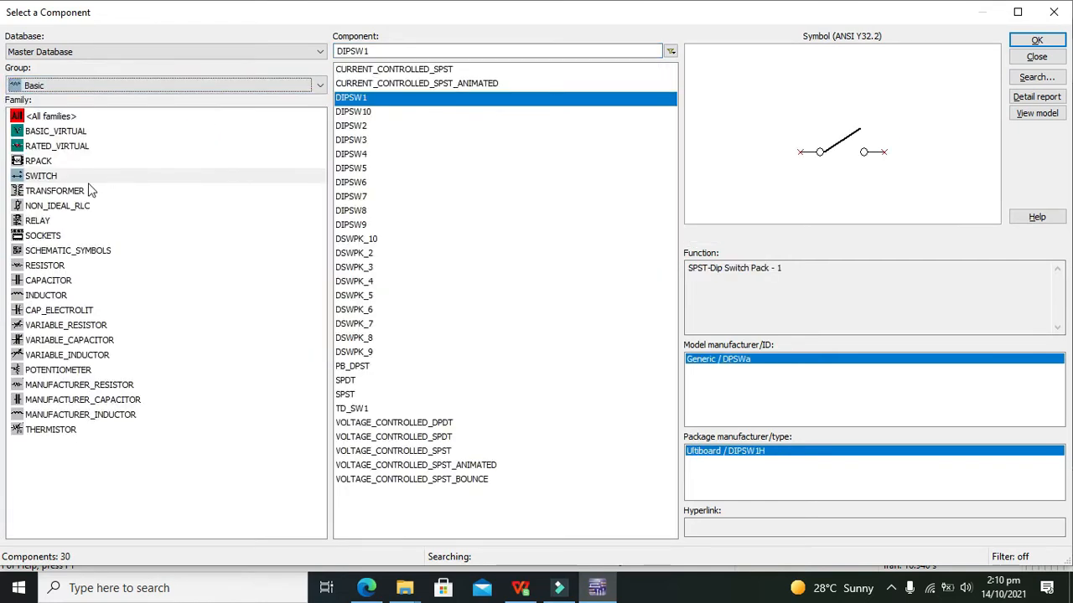
Place switches S1, S2 and S3 from the Basic SWITCH family.
click(1036, 41)
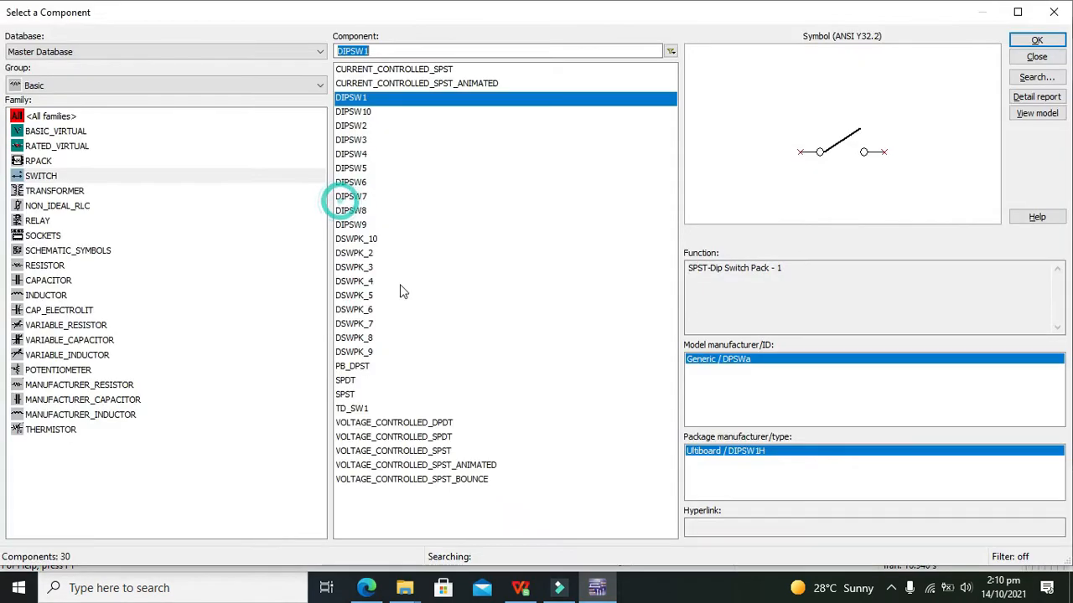
click(1035, 40)
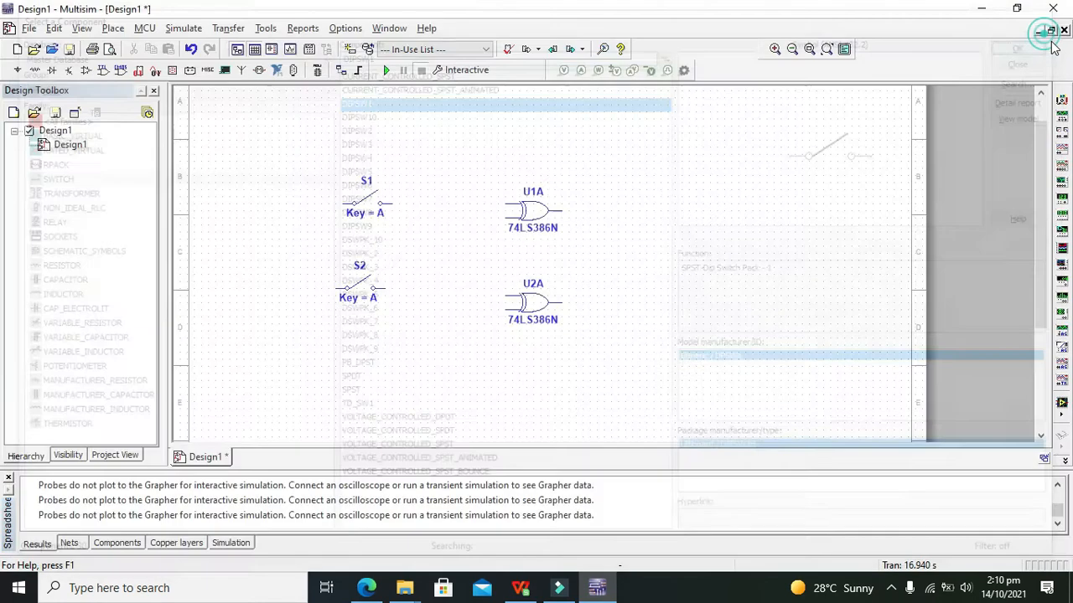
click(1042, 32)
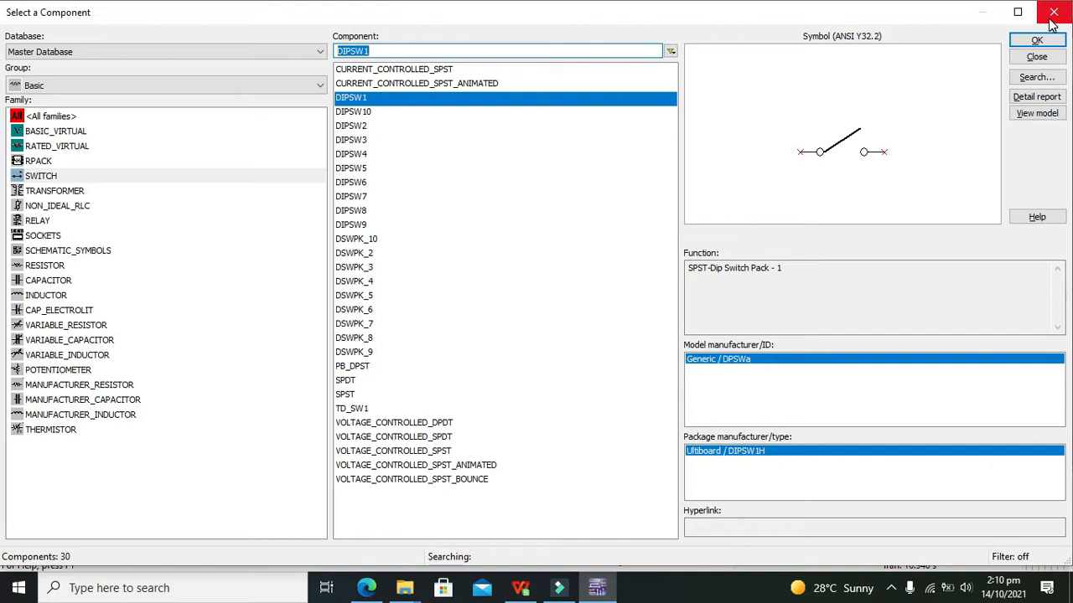
mouse_move(385, 50)
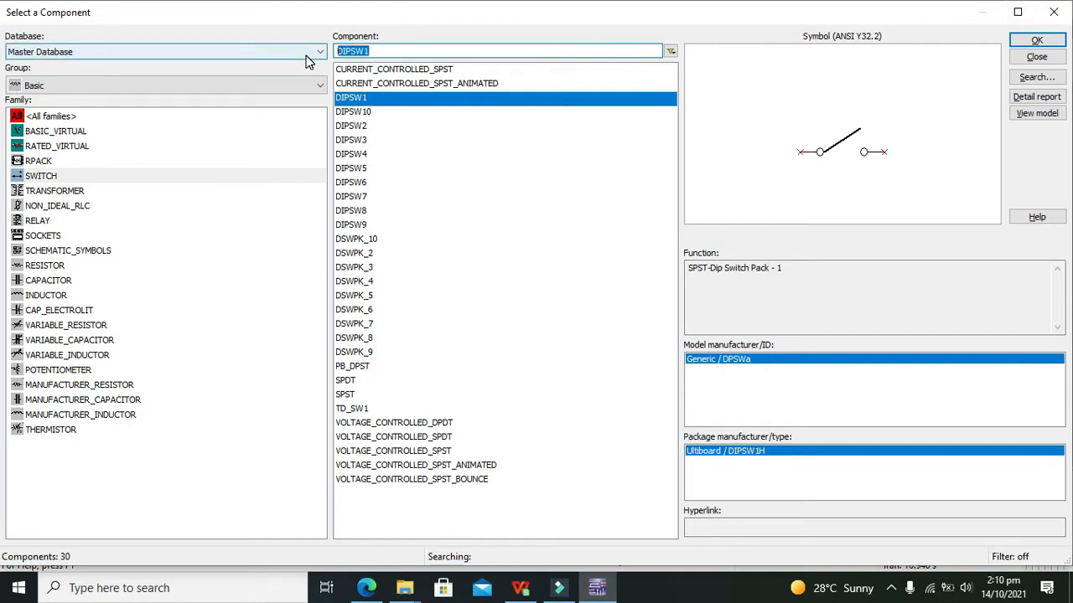
Add a DC_POWER source V1 and a GROUND from Sources > POWER_SOURCES.
click(500, 51)
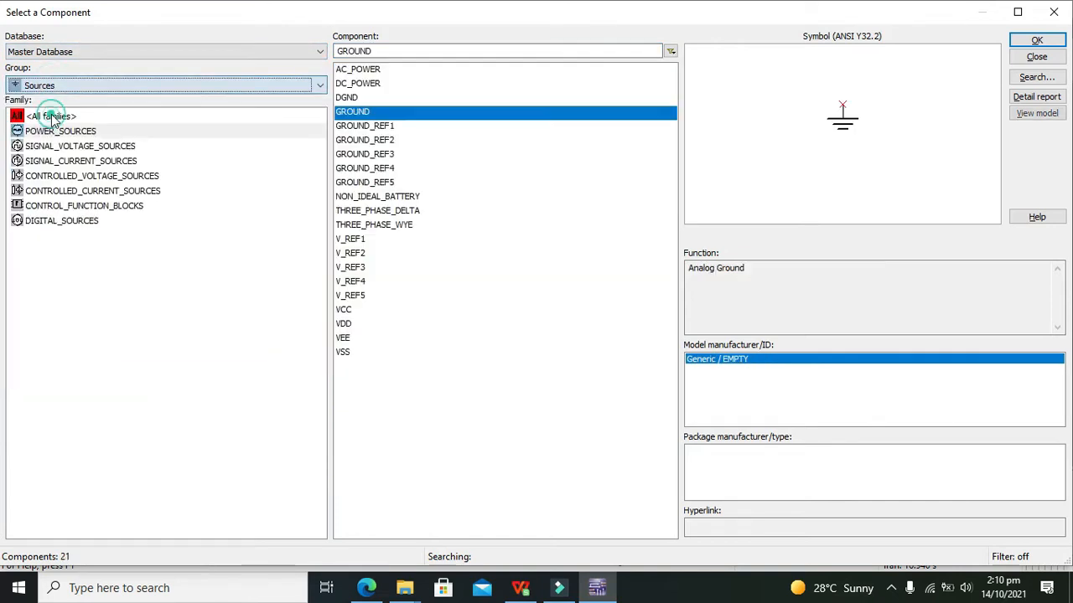
click(359, 84)
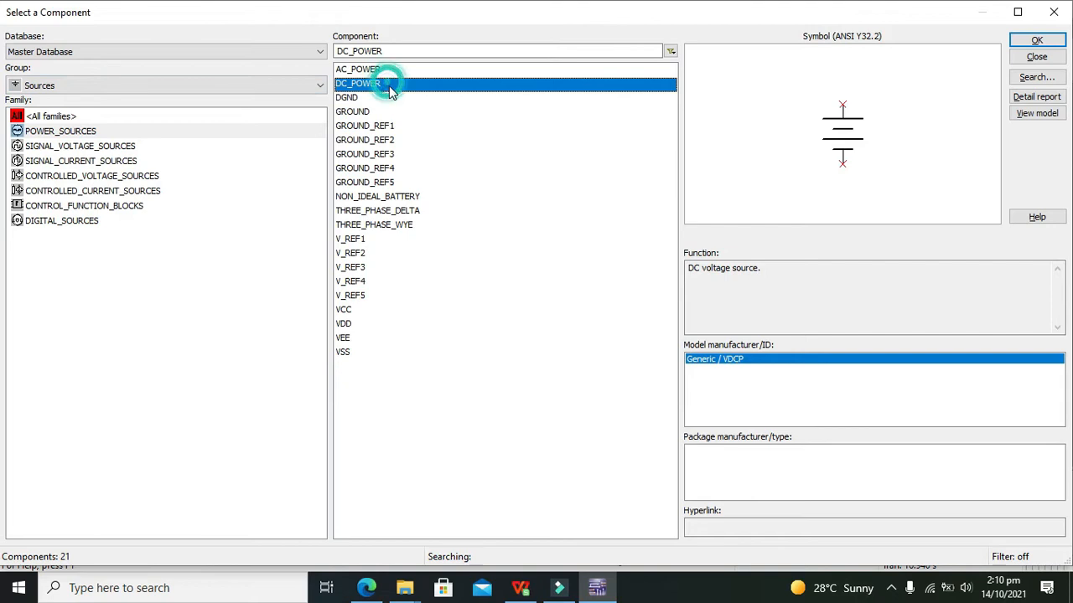
click(1036, 40)
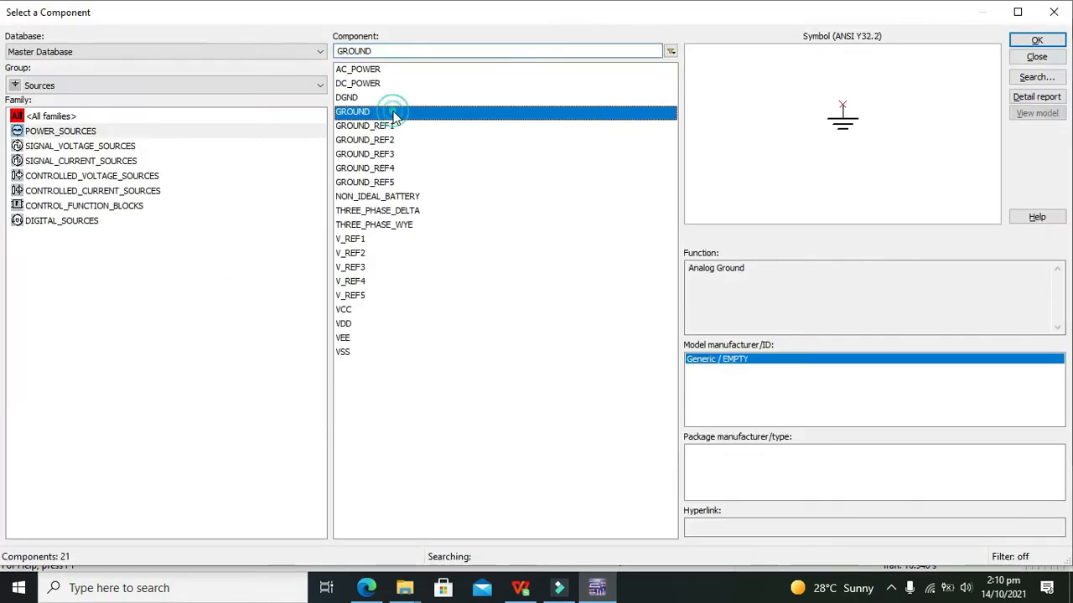
click(1035, 40)
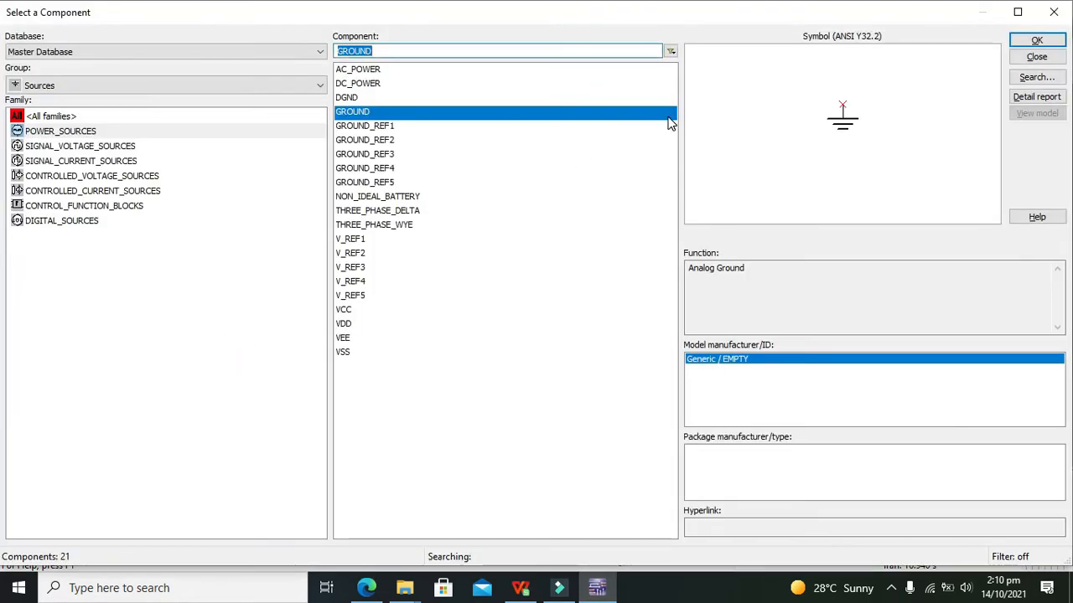
click(1036, 57)
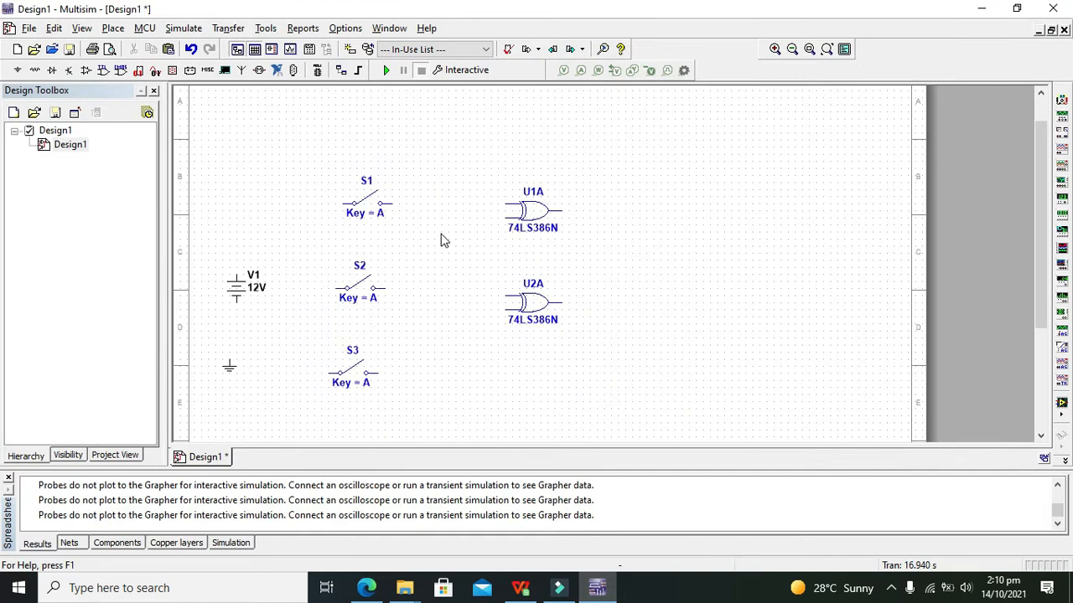
Ground V1's negative side, set V1 to 5 V, and start wiring its positive terminal.
click(228, 372)
text(5)
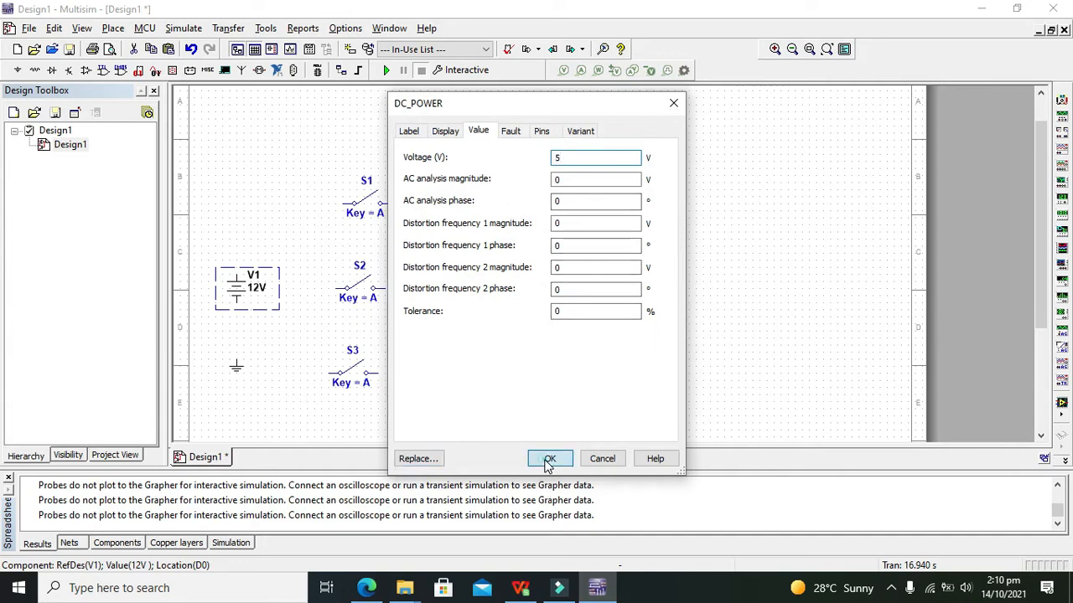
click(550, 459)
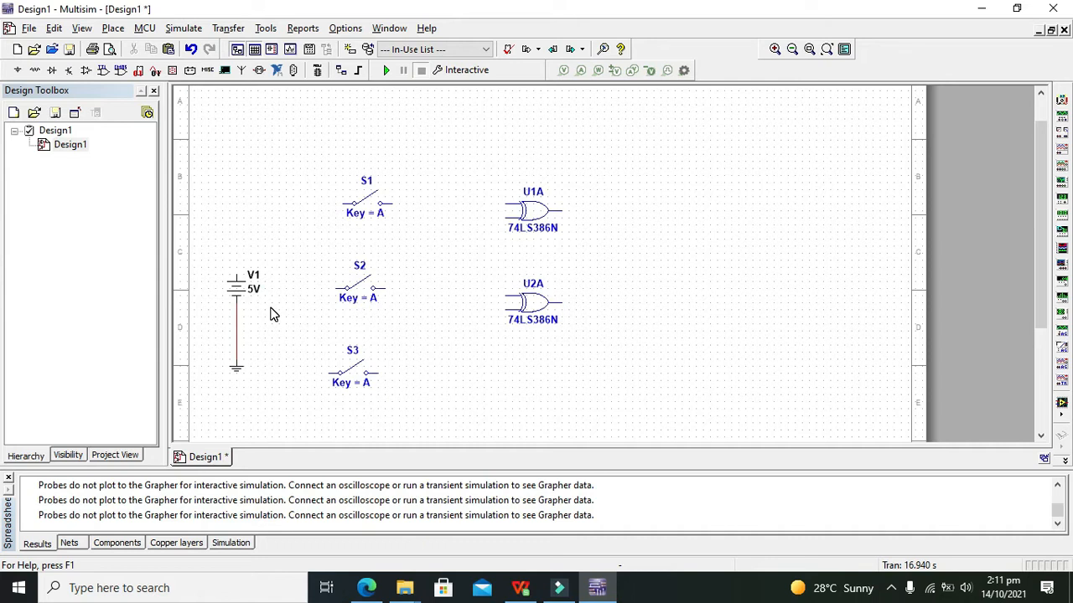
click(360, 208)
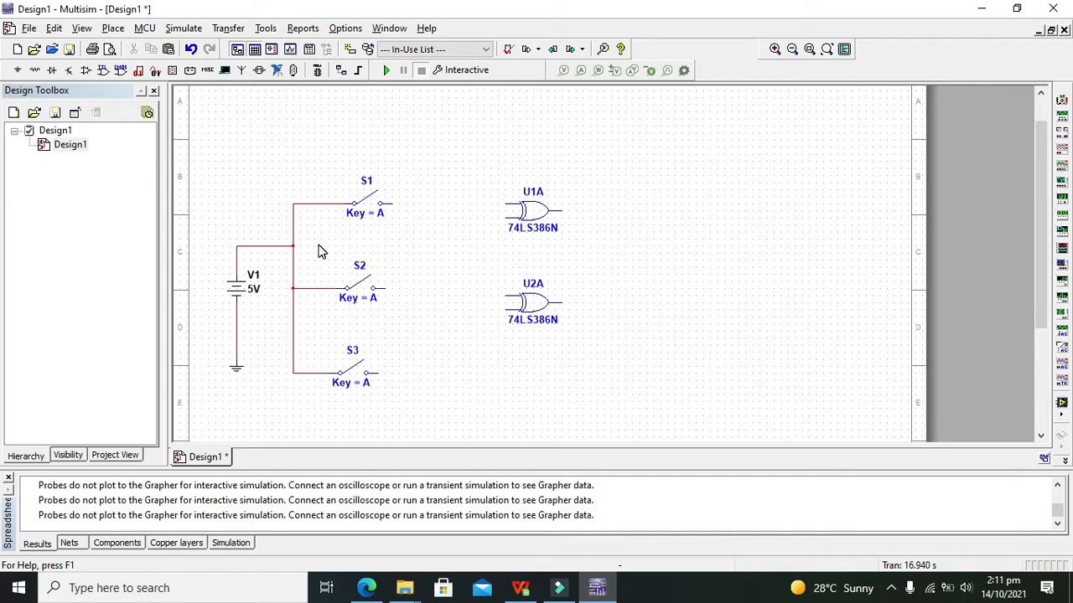
Connect V1's positive supply to the switch terminals and begin wiring U1A's first input.
click(248, 288)
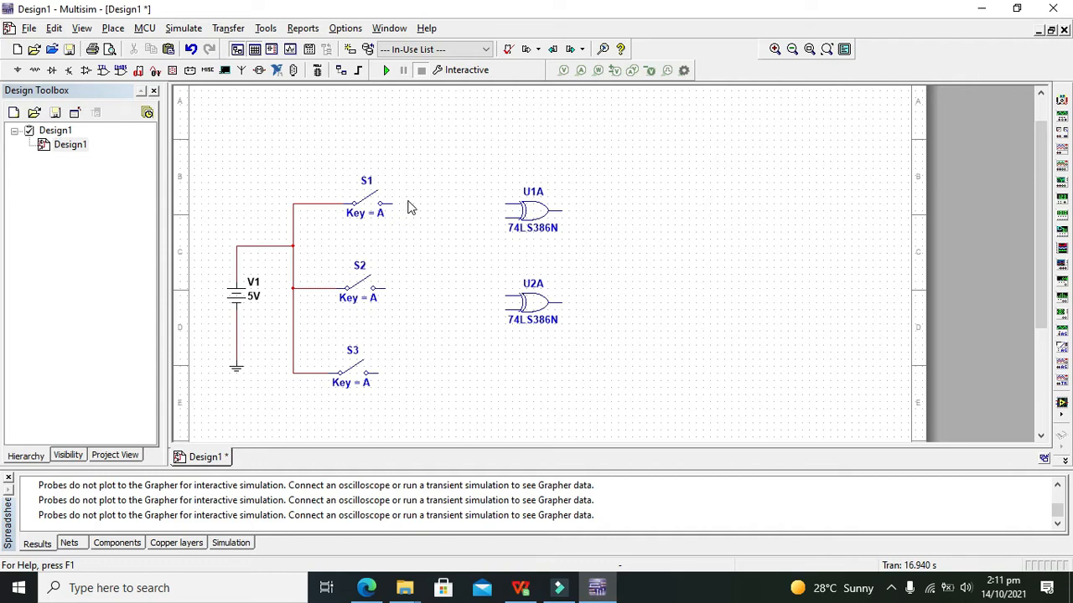
mouse_move(403, 212)
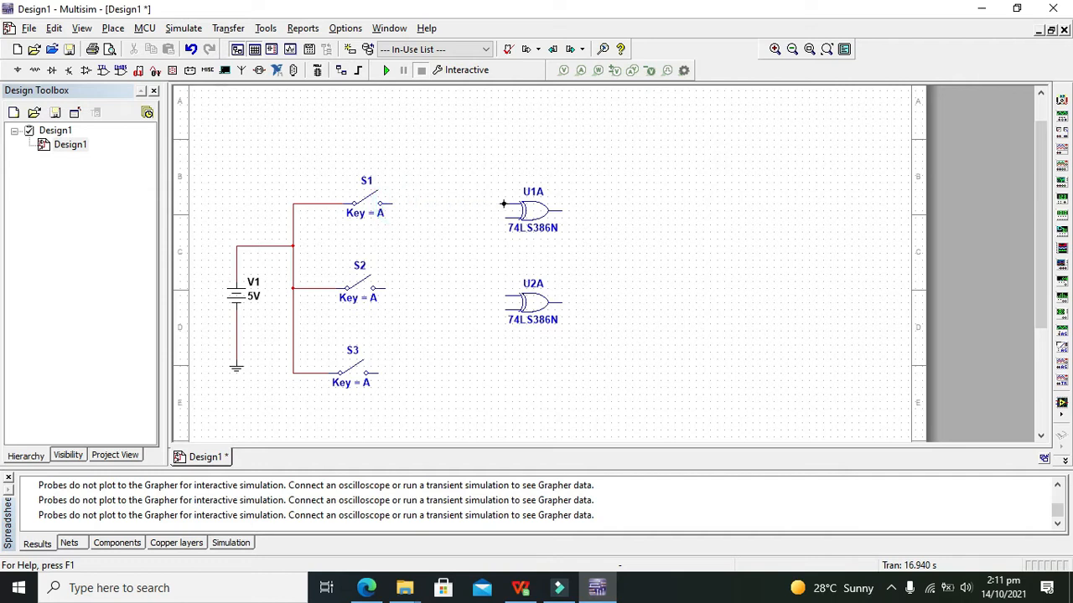
click(365, 204)
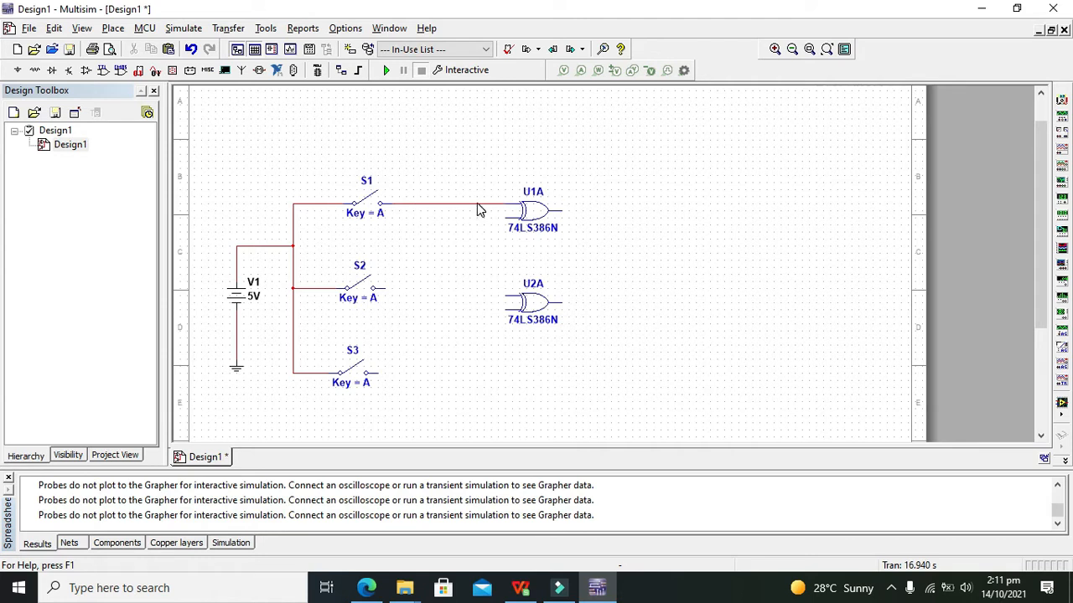
mouse_move(506, 218)
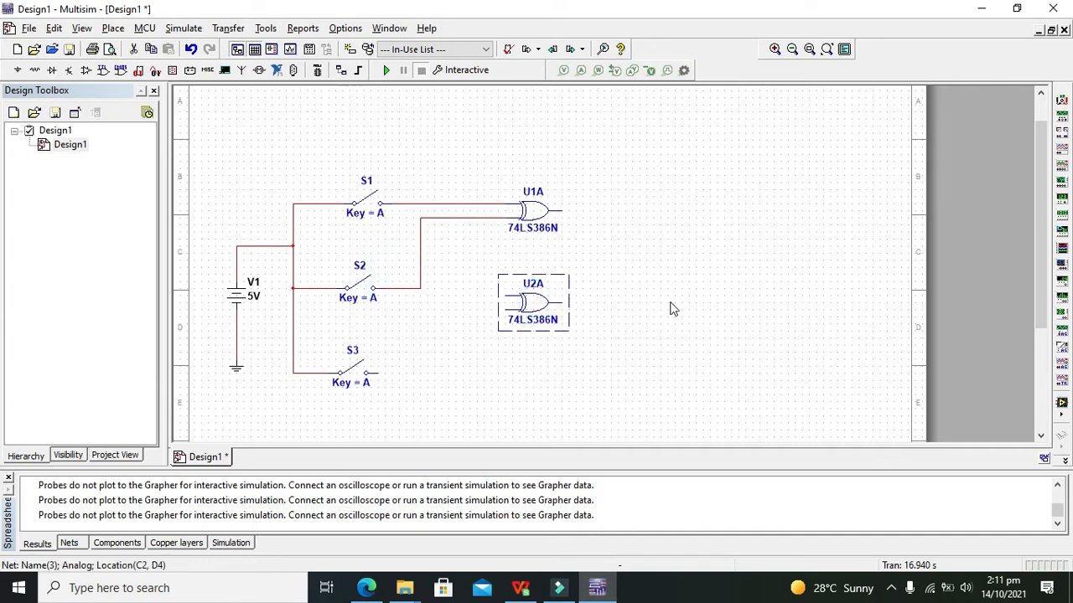
Move U2A right of U1A and connect U1A's output and S3 to U2A's inputs.
drag(533, 301, 660, 302)
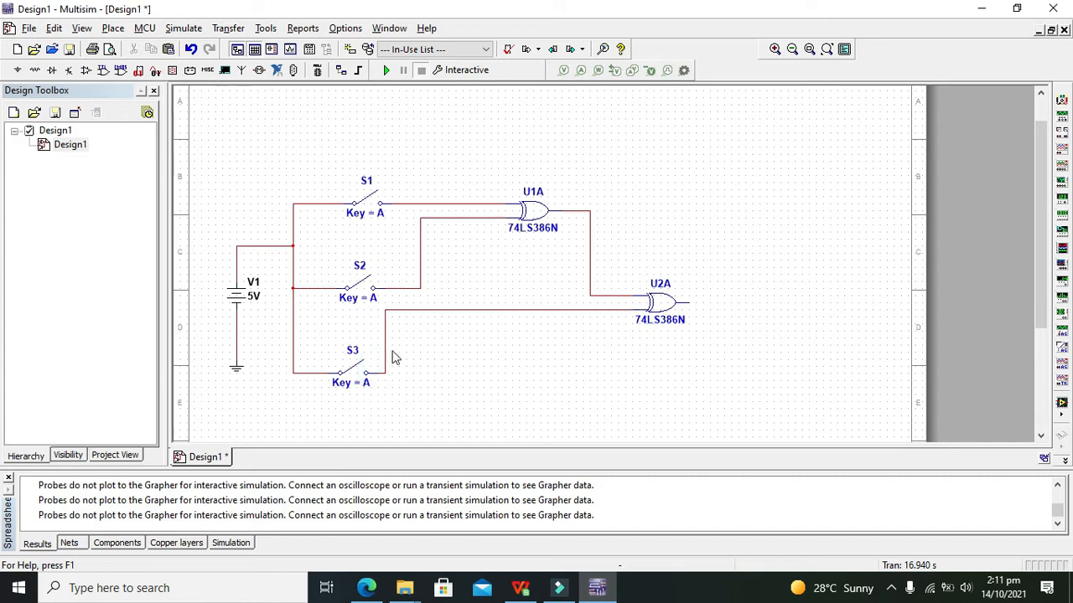
click(385, 310)
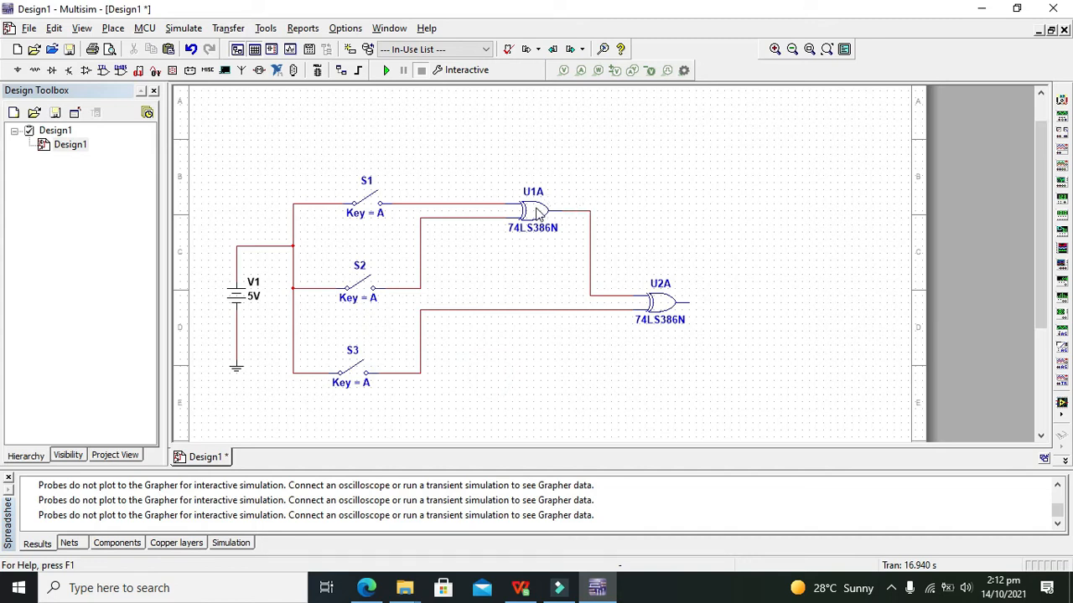
mouse_move(650, 304)
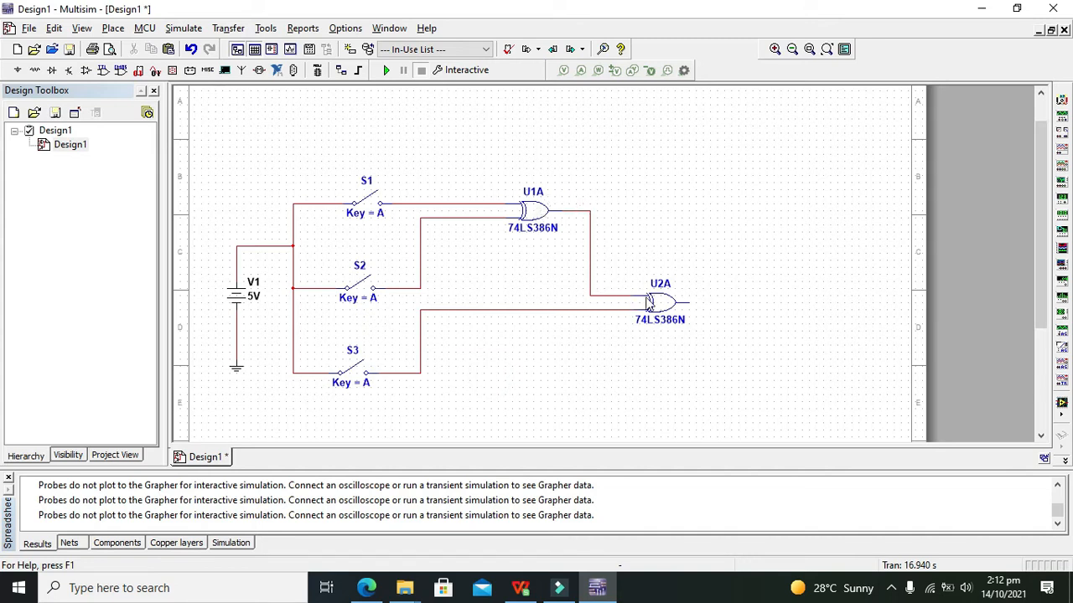
mouse_move(662, 303)
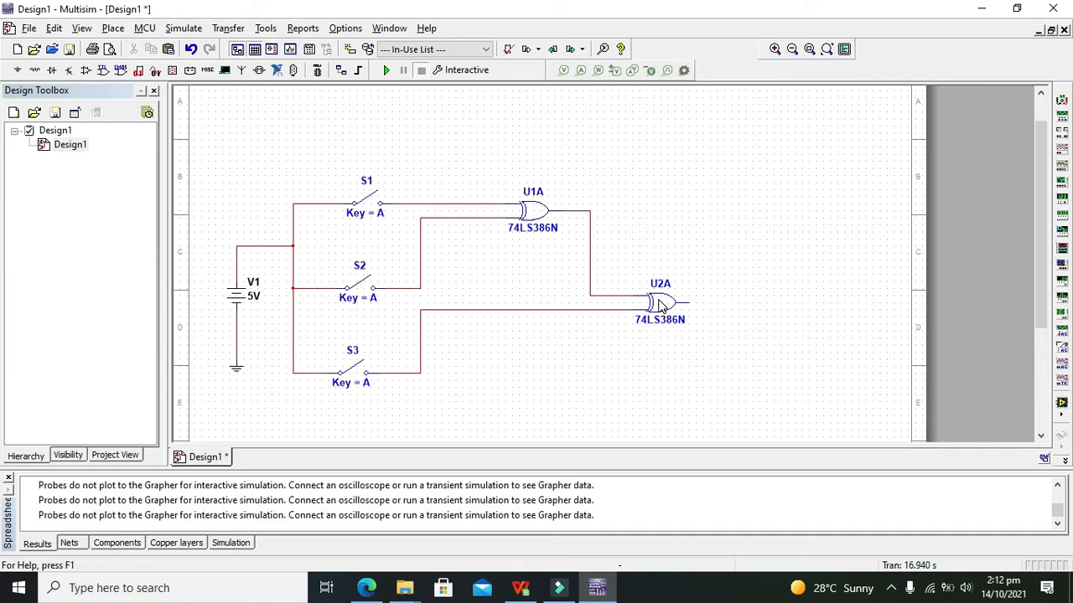
mouse_move(573, 221)
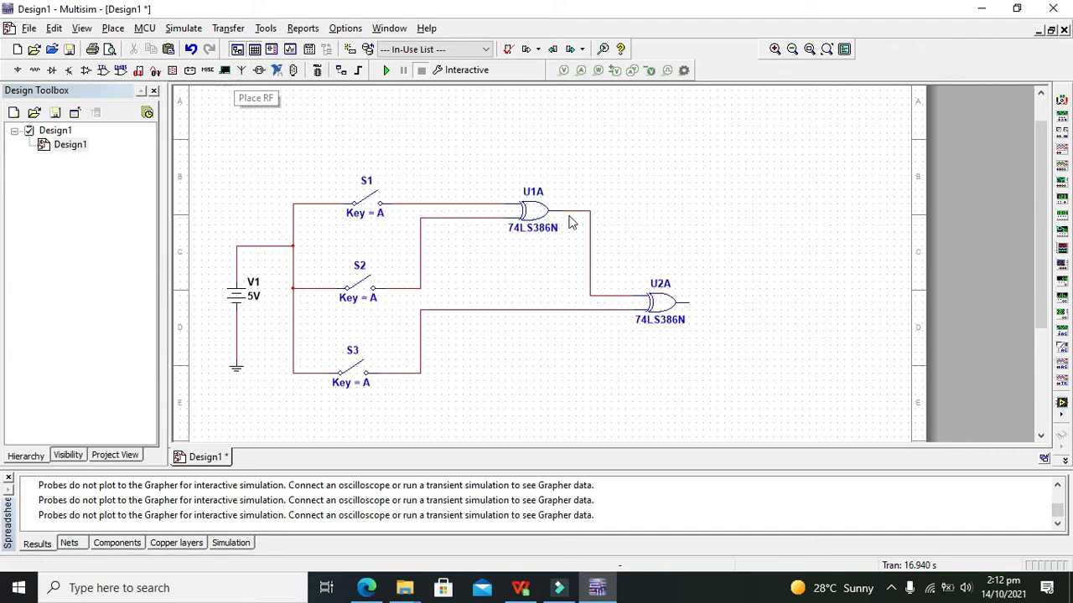
mouse_move(677, 308)
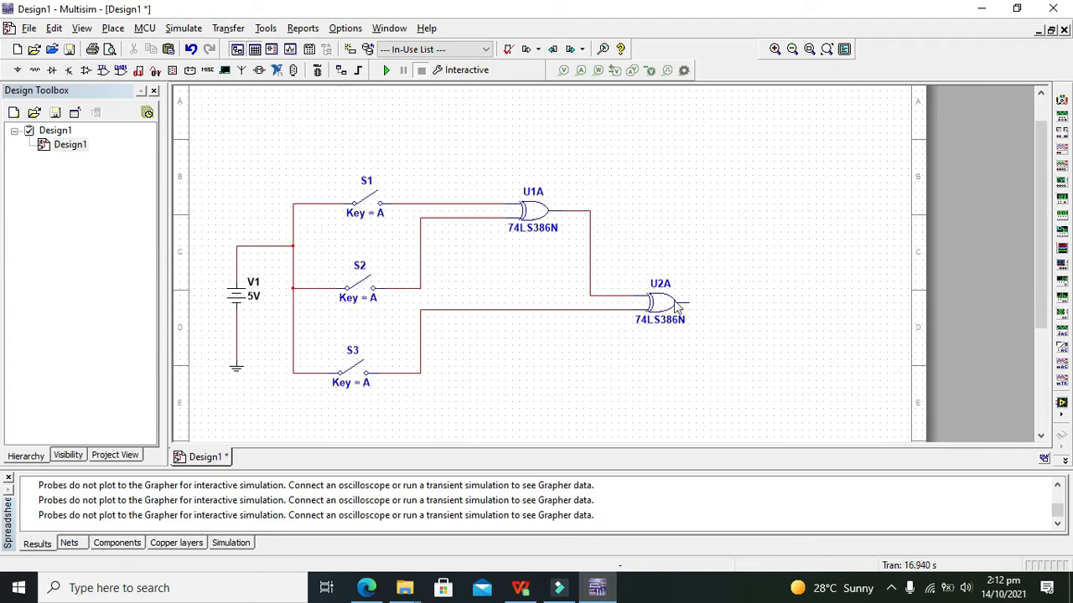
mouse_move(216, 114)
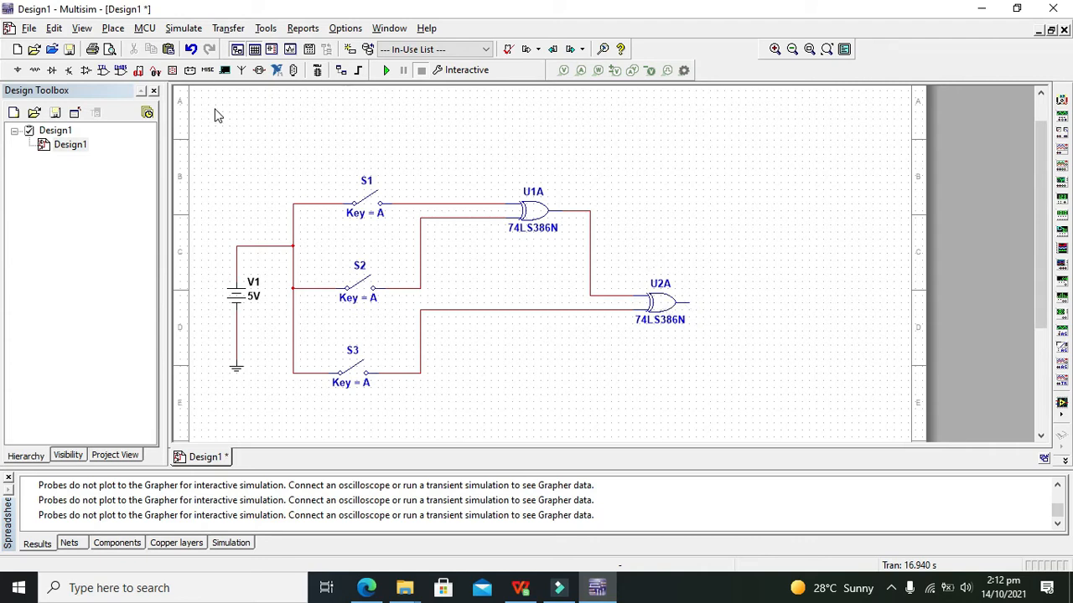
mouse_move(203, 117)
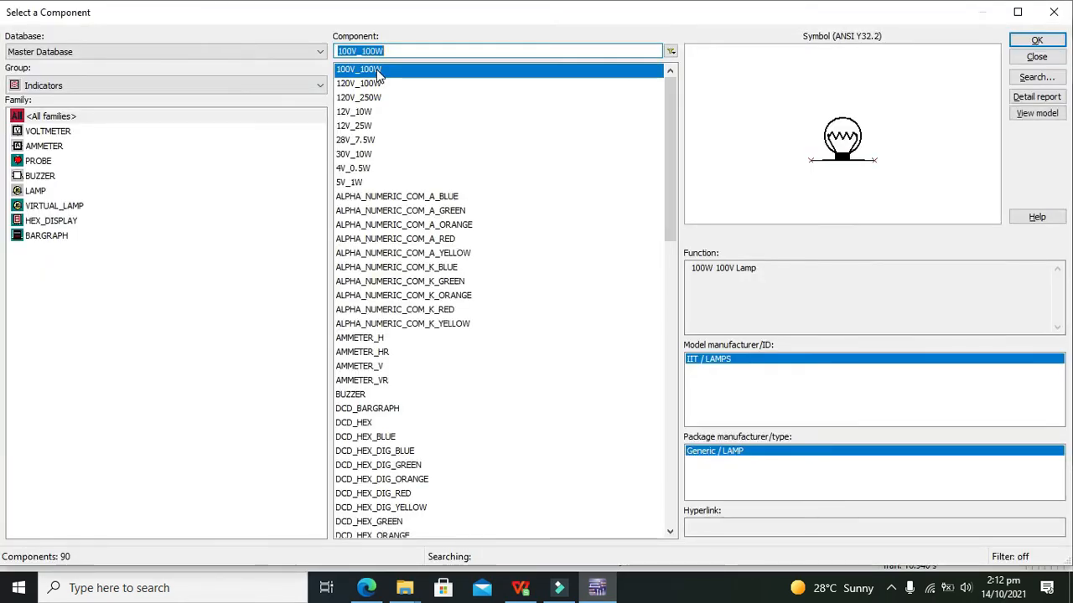
Search 'pr', pick PROBE_DIG_ORANGE, and place probe X1 on U2A's output.
text(pri\)
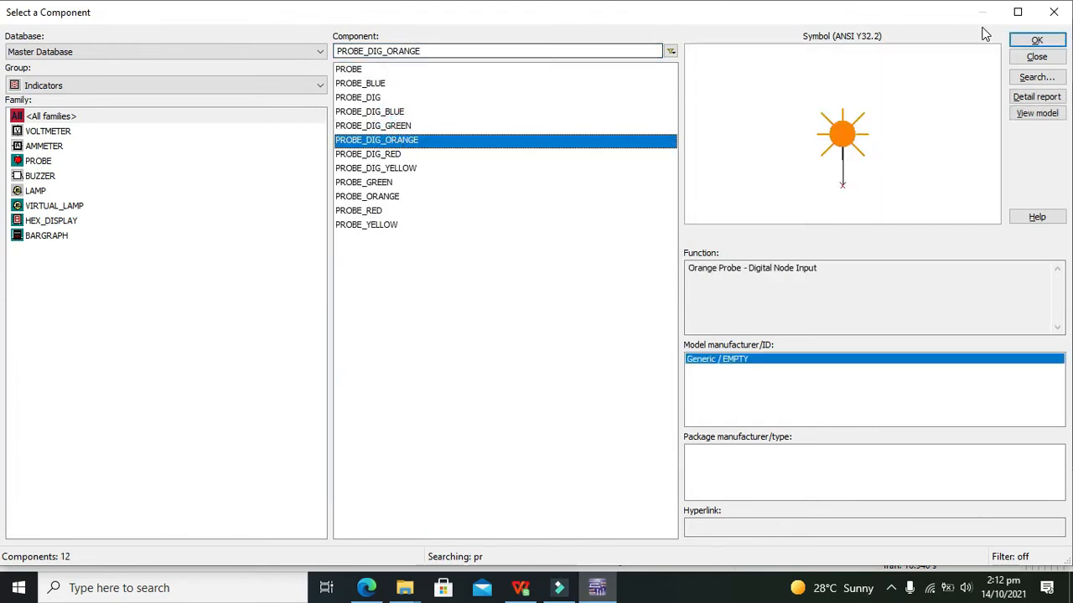
click(1035, 40)
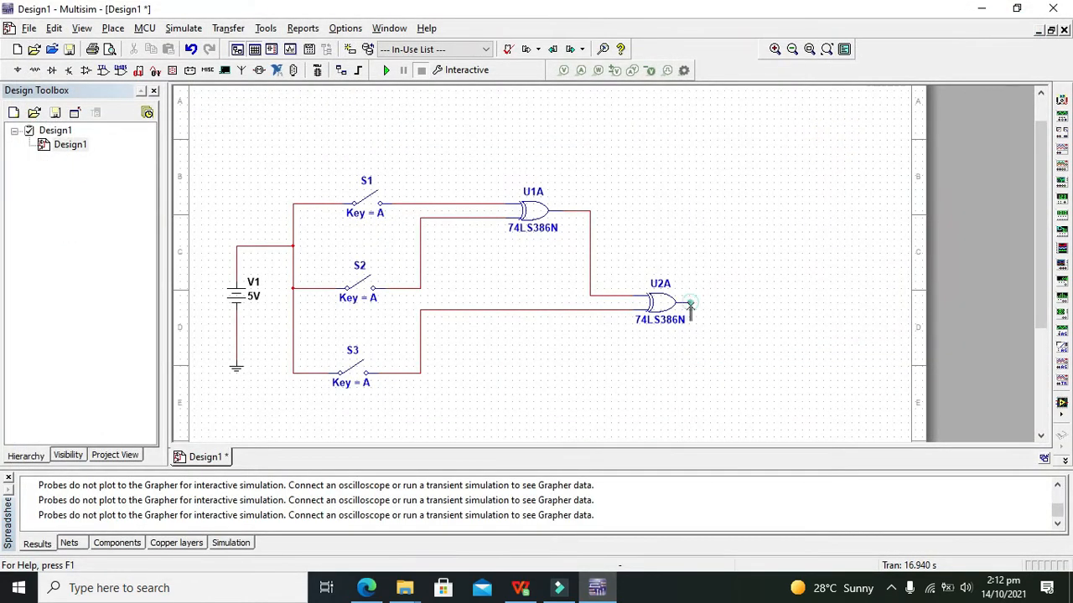
click(689, 301)
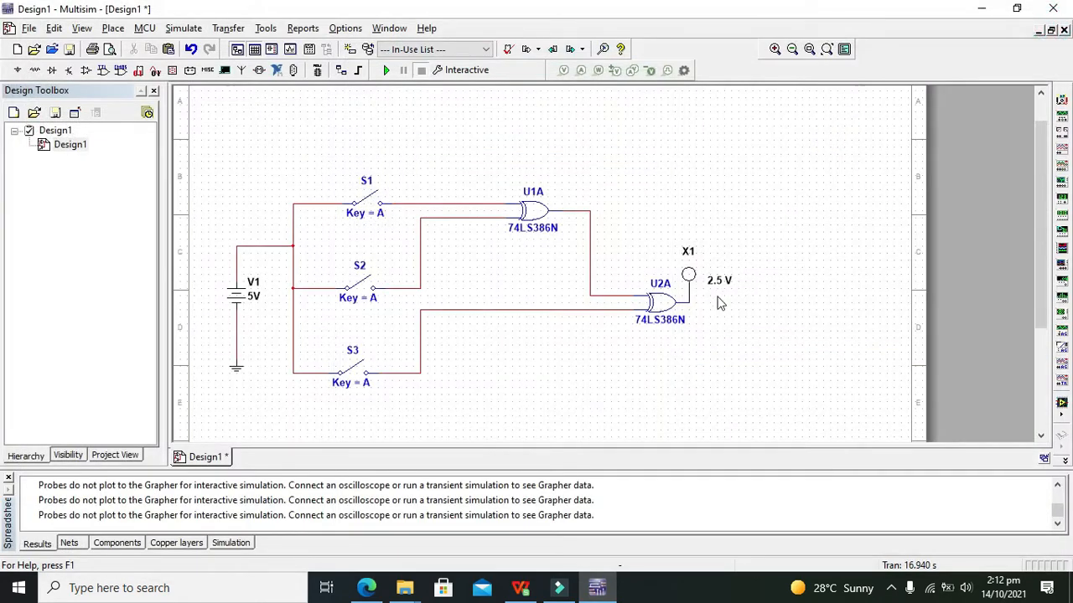
click(687, 275)
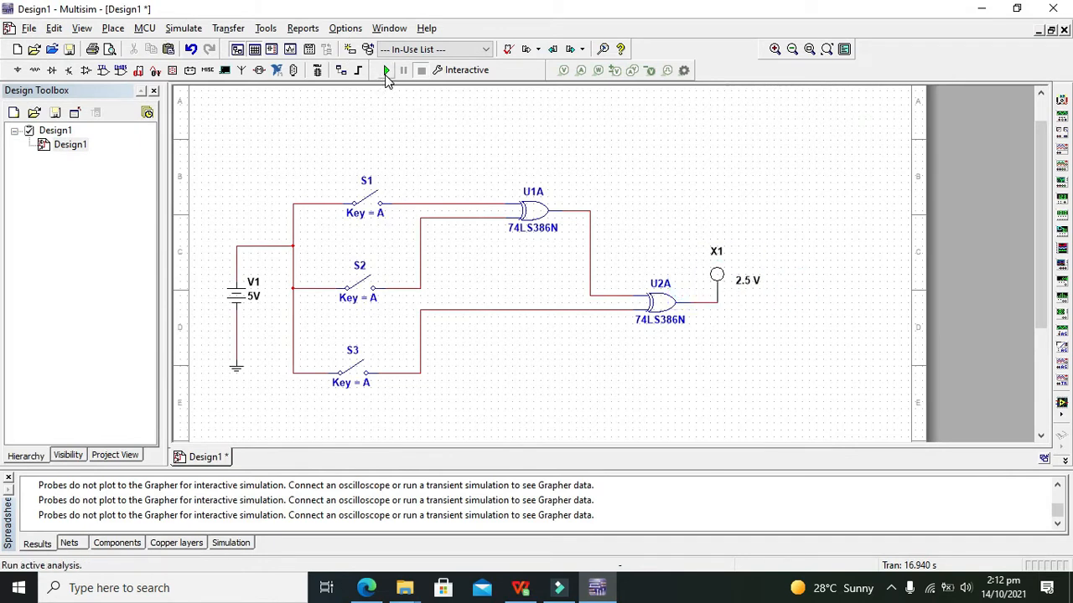
Run the interactive simulation and toggle switch S1 to try the circuit.
click(385, 70)
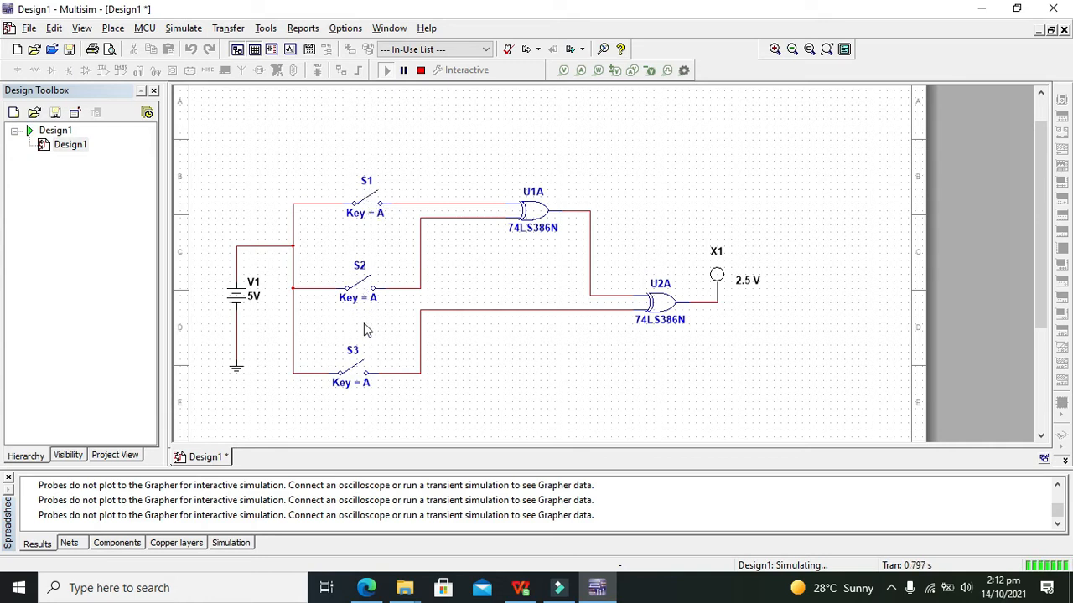
click(365, 201)
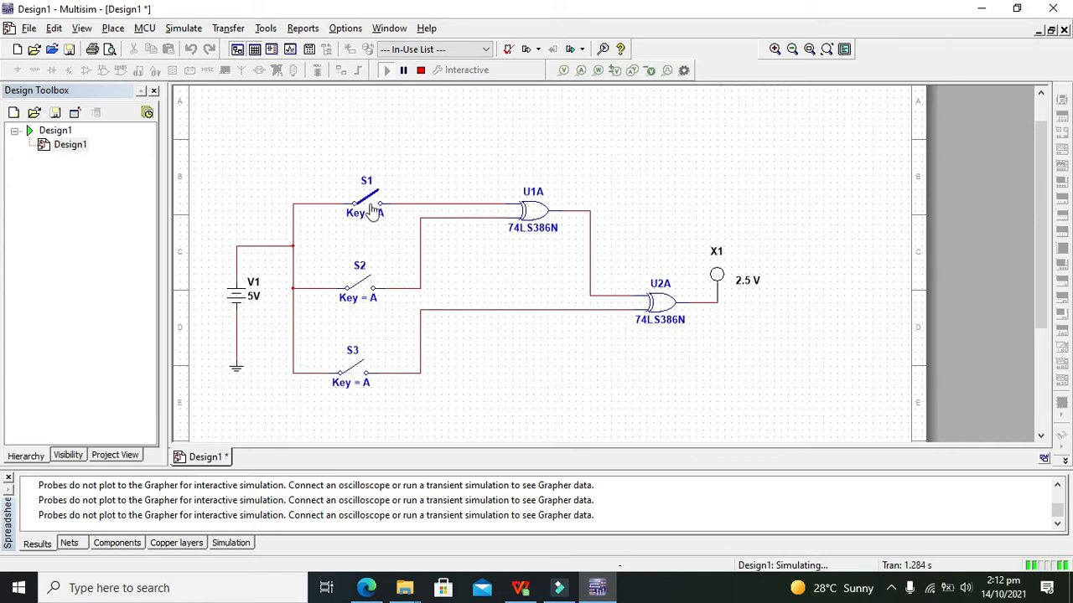
click(366, 201)
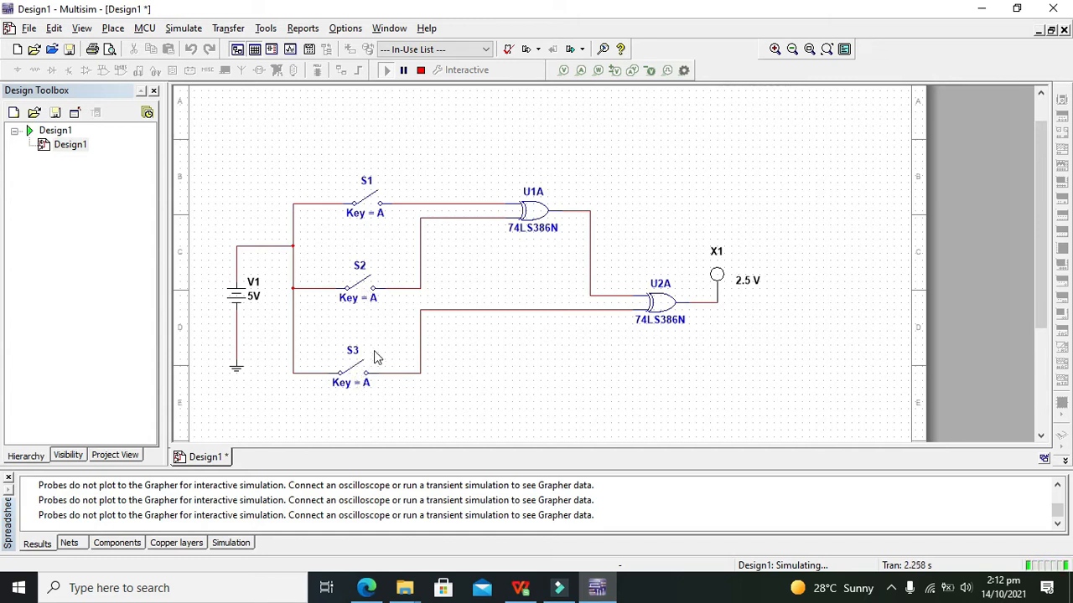
mouse_move(494, 317)
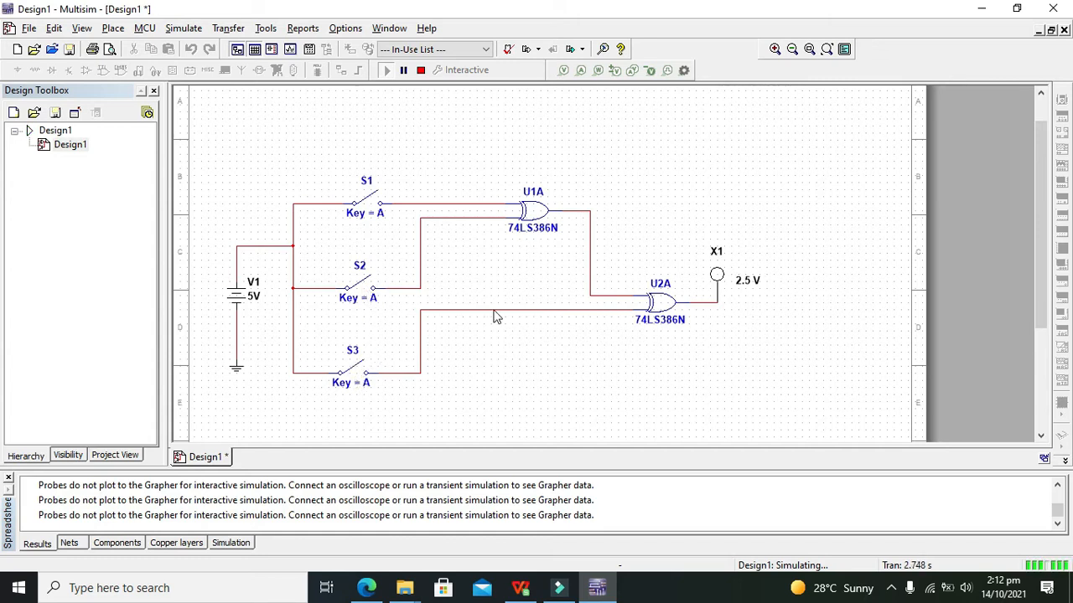
click(422, 204)
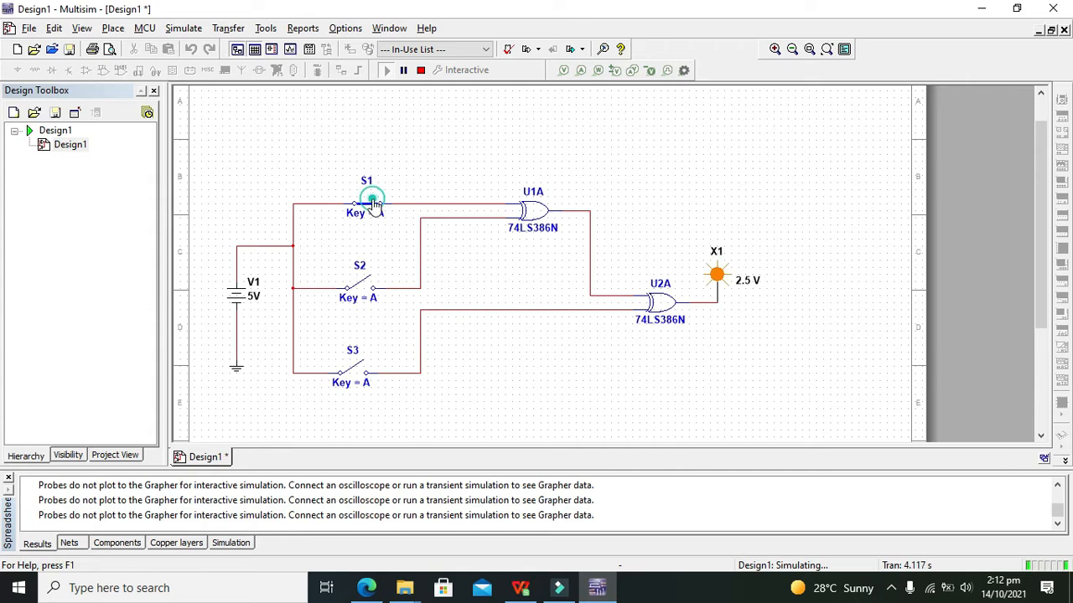
Close switch S1 alone so probe X1 lights, toggling it to confirm.
click(369, 202)
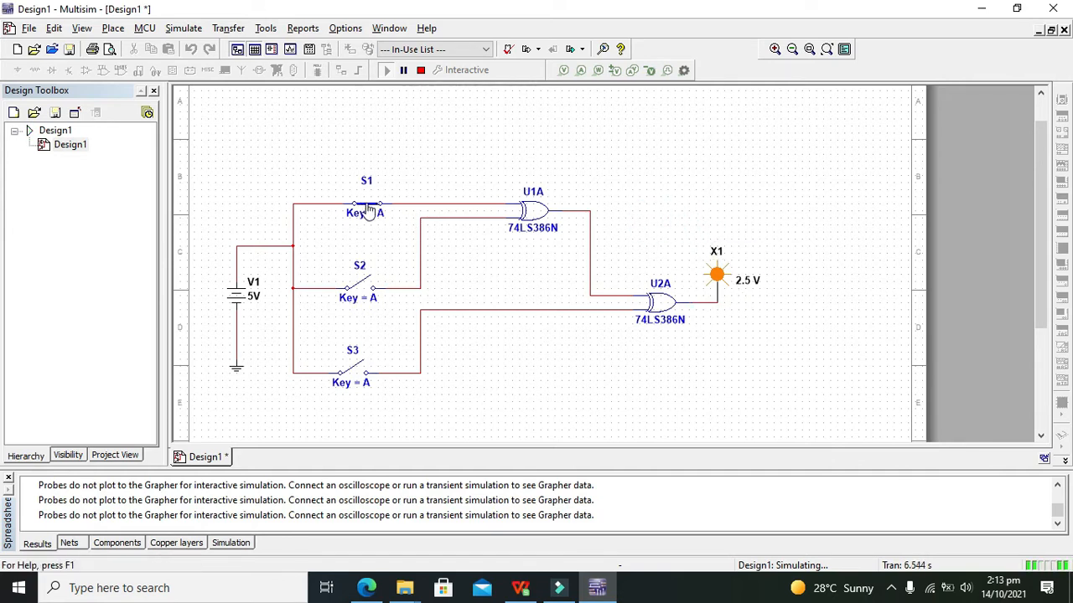
click(365, 209)
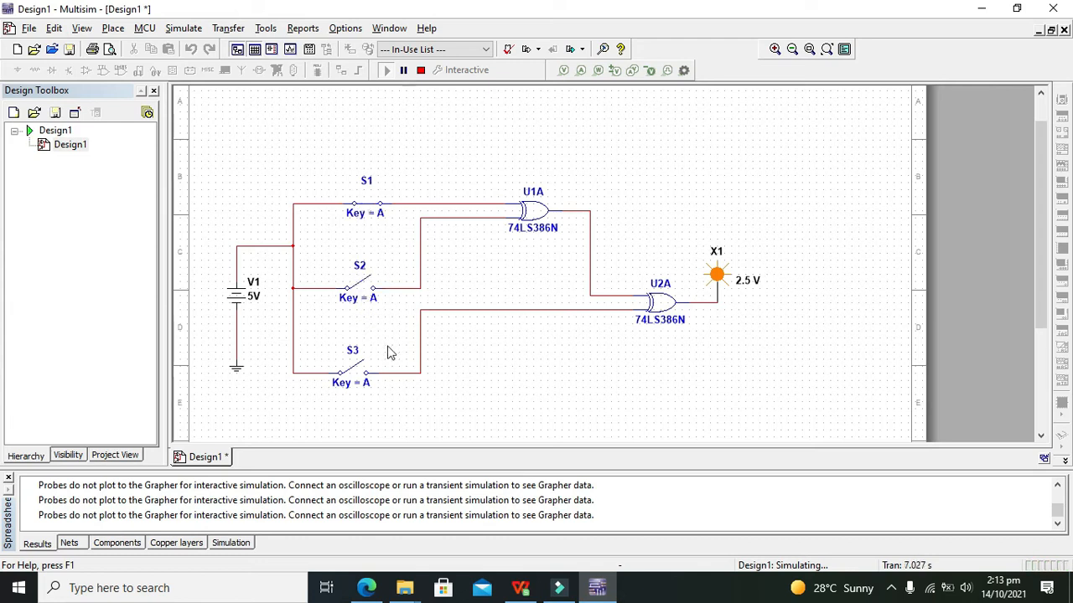
click(365, 209)
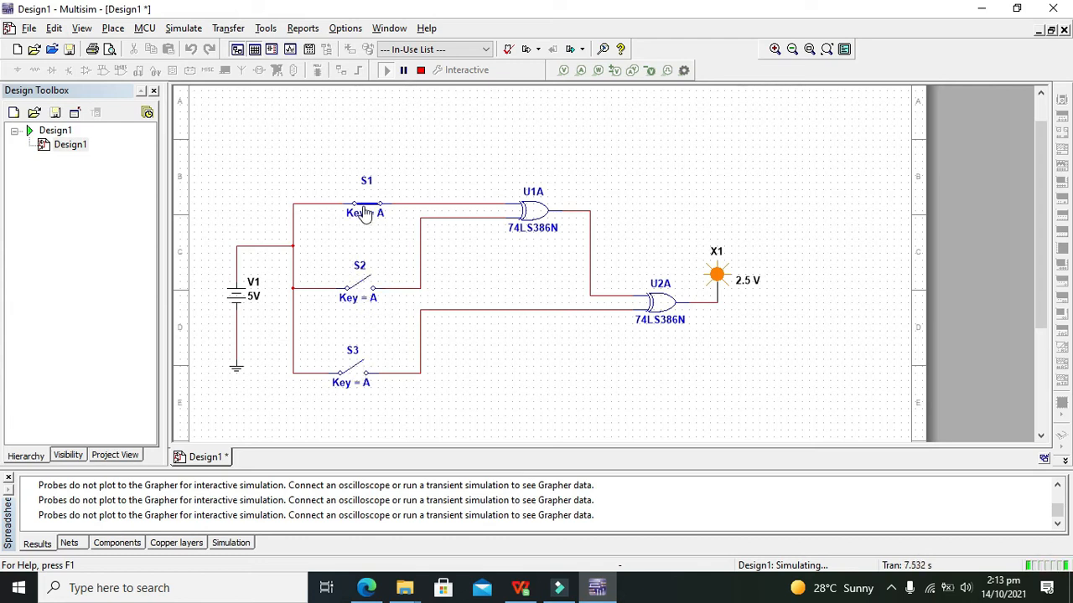
click(365, 208)
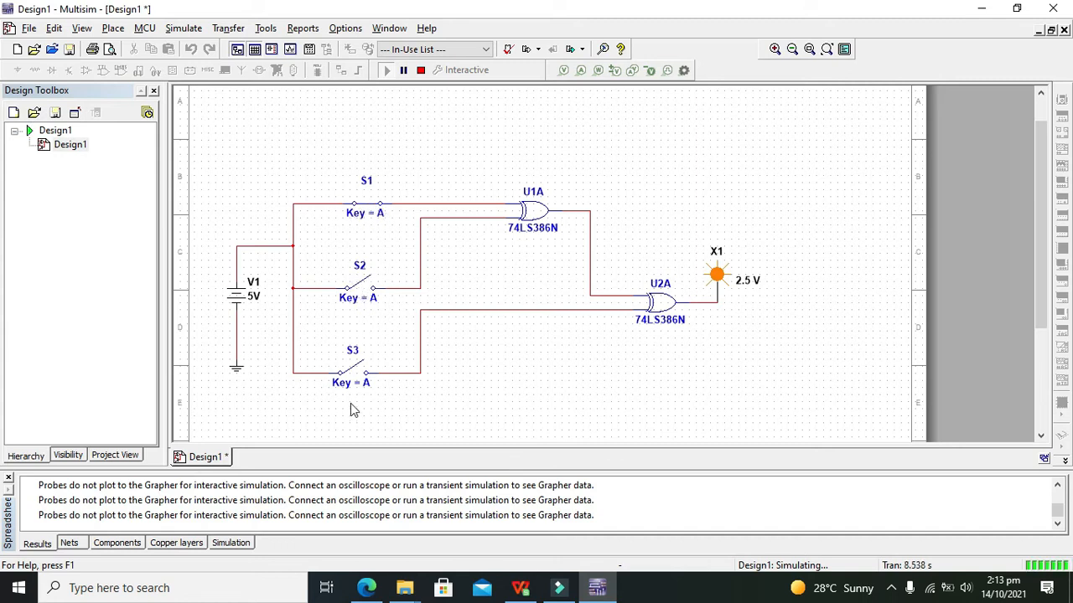
mouse_move(399, 170)
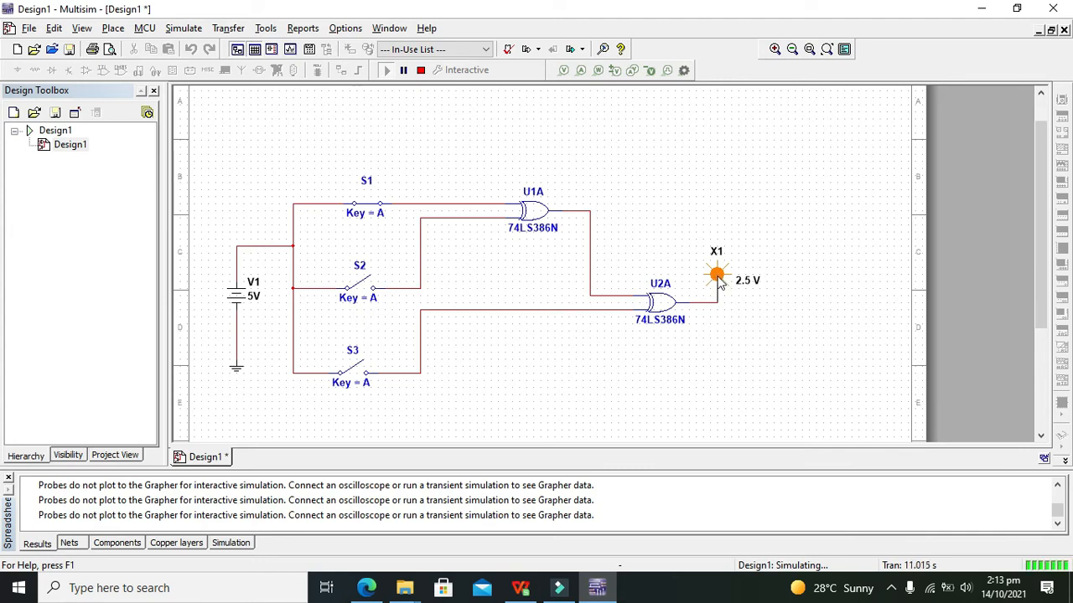
Test S2 alone (probe lit), then S1 with S2 (probe dark), then touch S3.
click(360, 285)
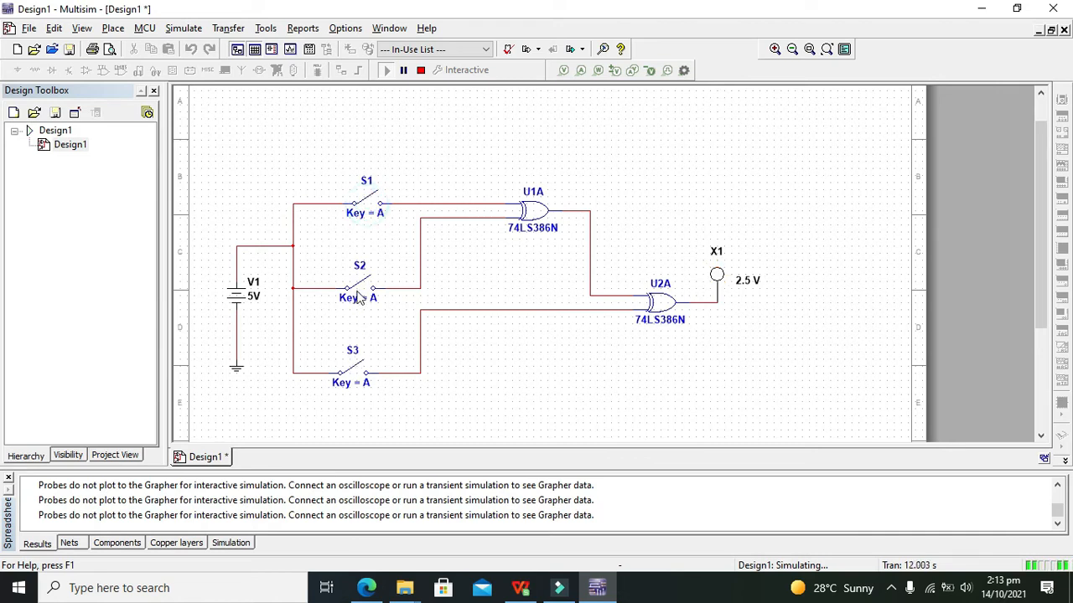
click(359, 285)
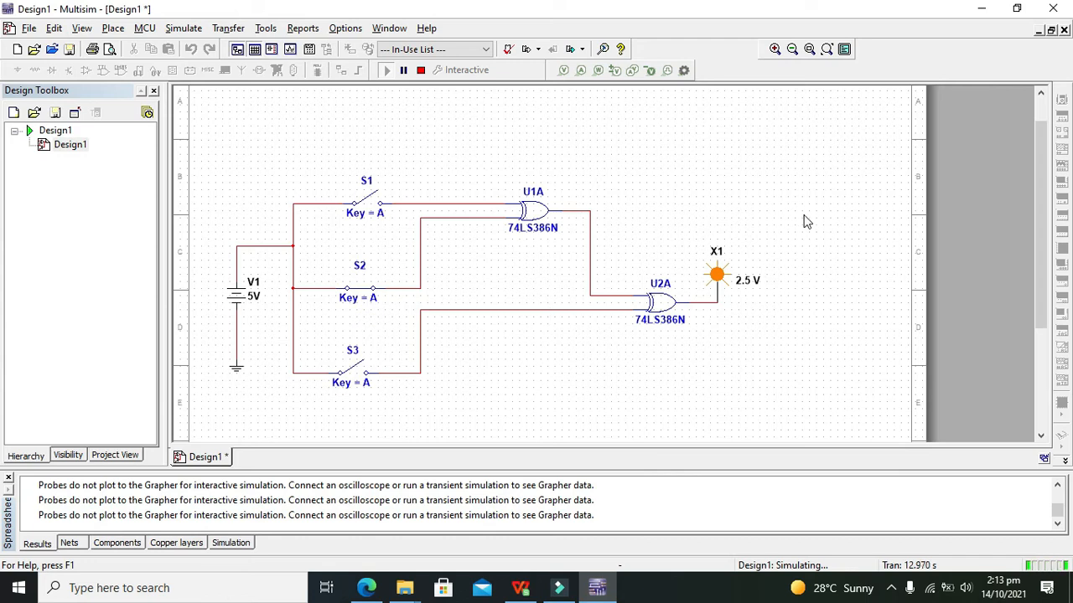
click(365, 201)
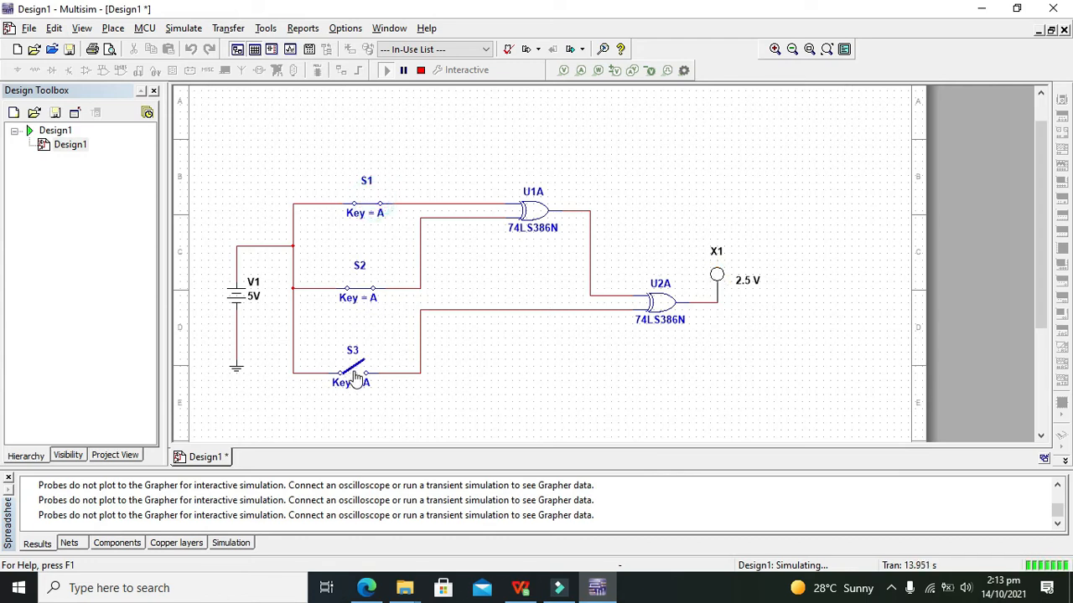
click(351, 370)
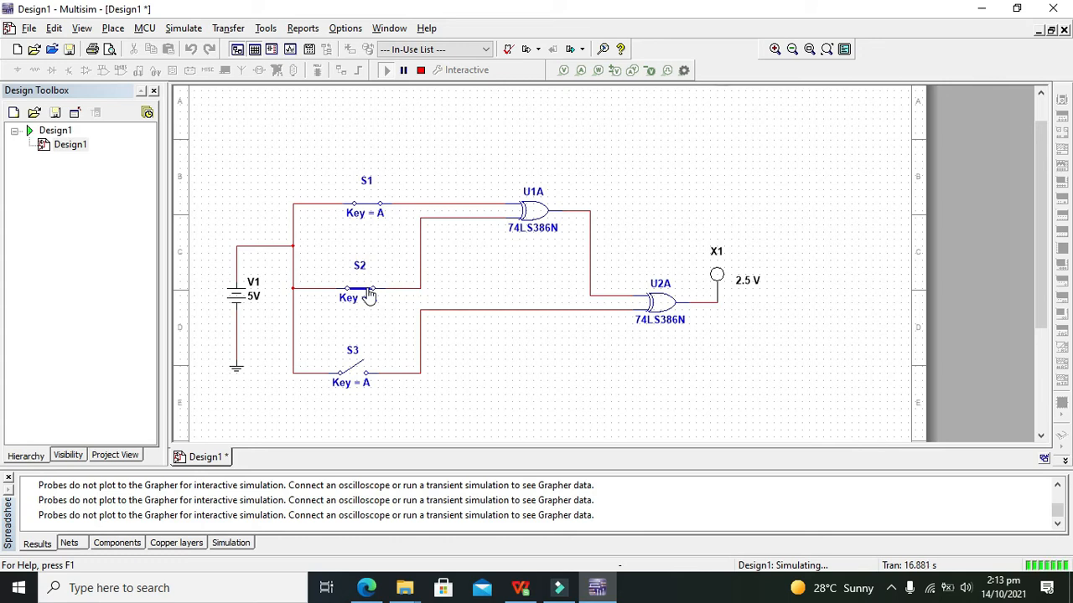
Close S3 so all three switches are closed and the probe lights.
click(360, 295)
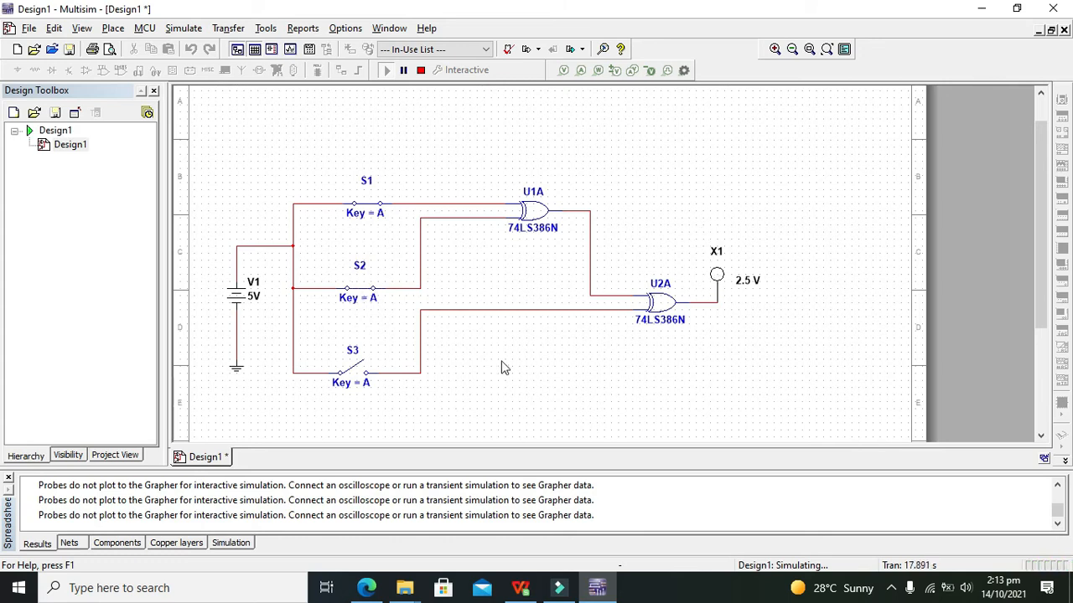
click(352, 372)
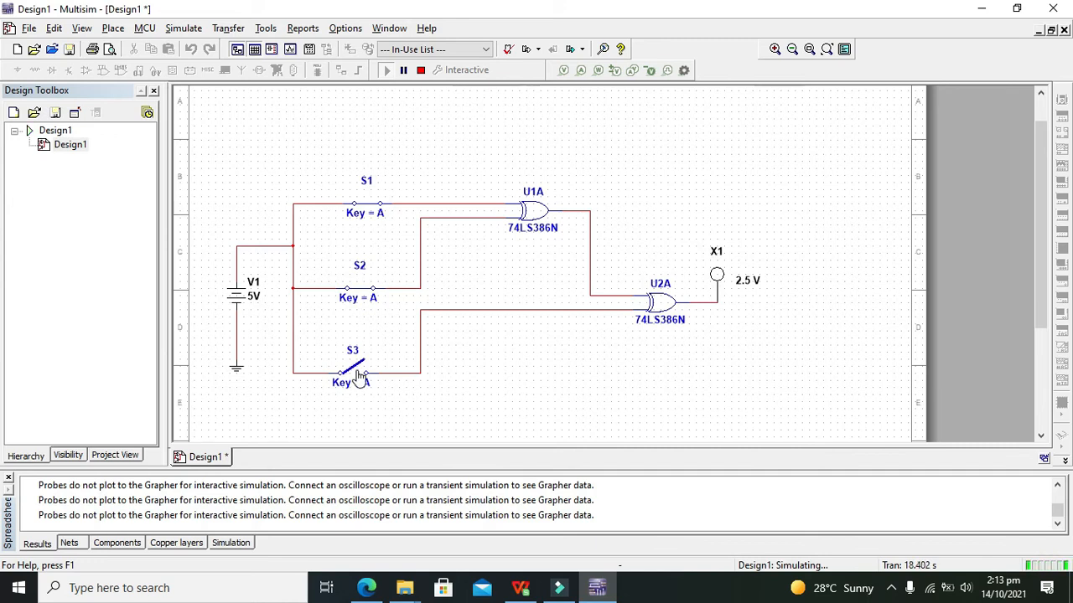
click(350, 372)
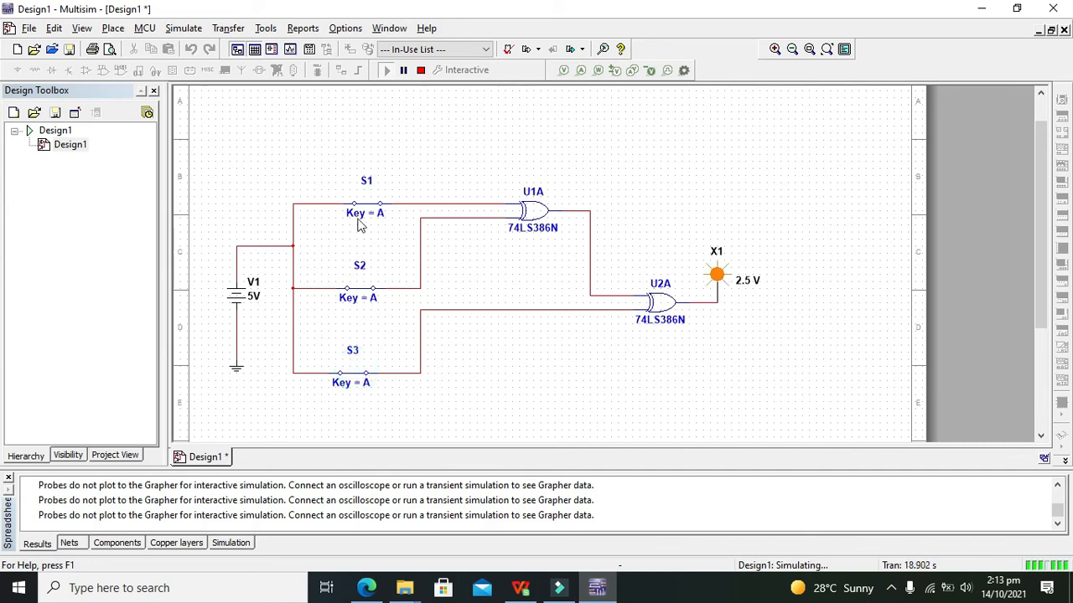
click(358, 285)
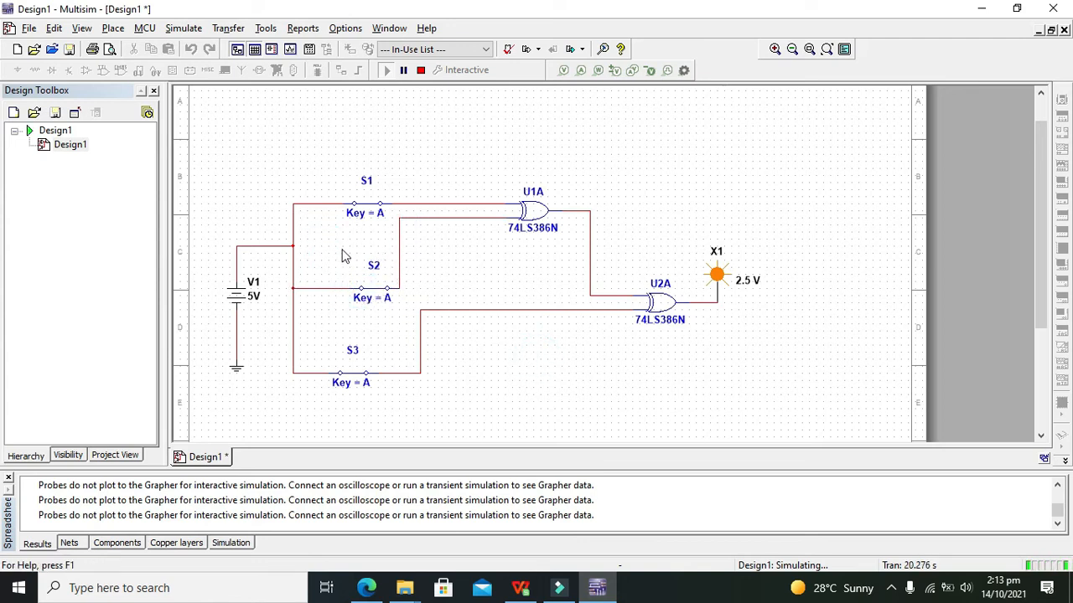
Open and re-close S2 to confirm two-closed is dark, three-closed lights X1, then select the probe.
click(373, 288)
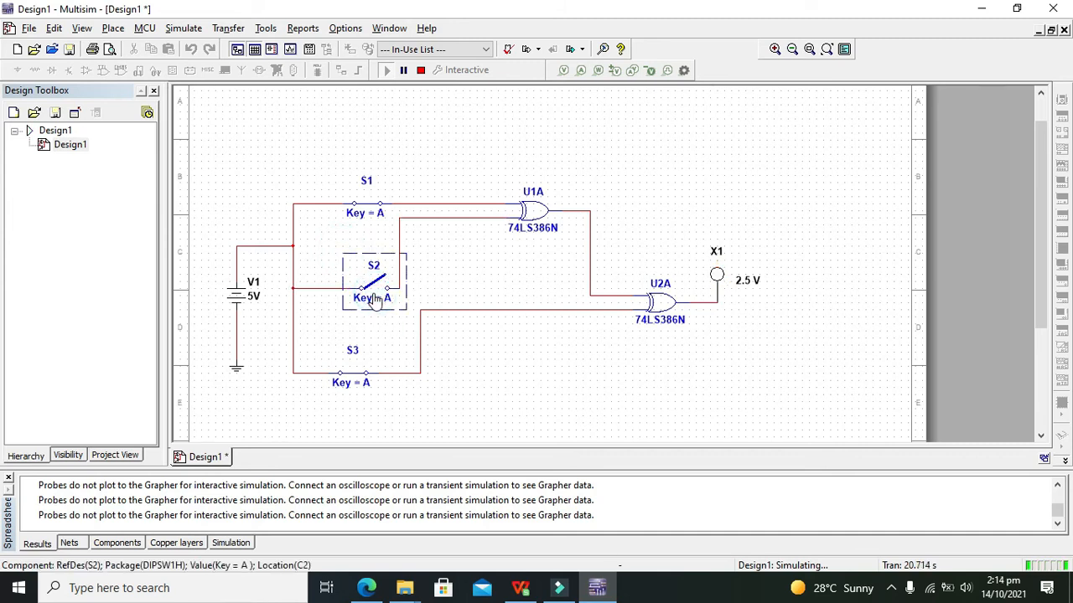
click(372, 285)
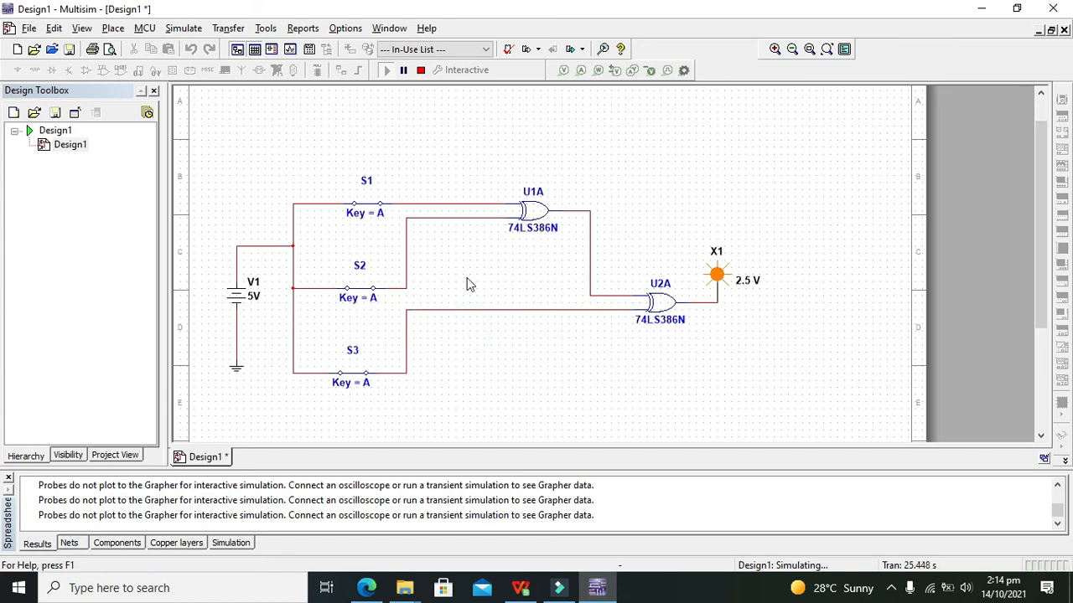
mouse_move(740, 202)
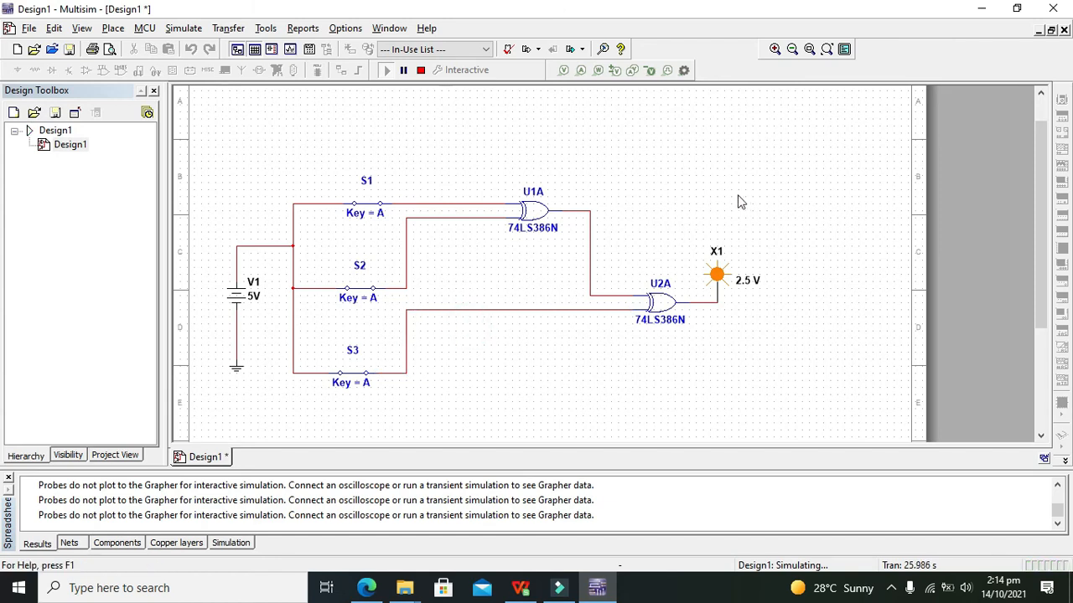
click(717, 275)
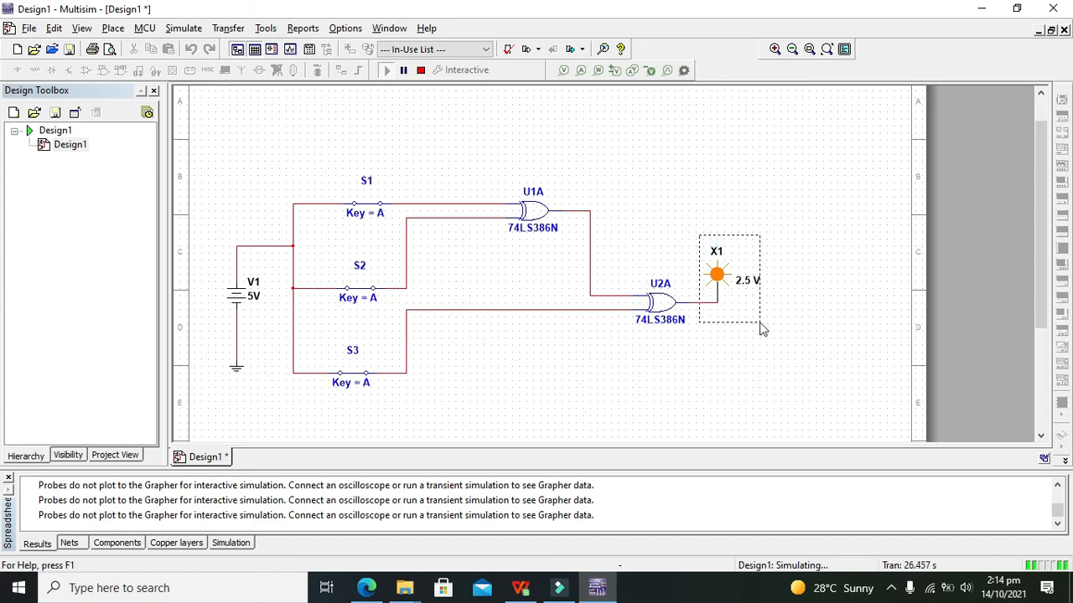